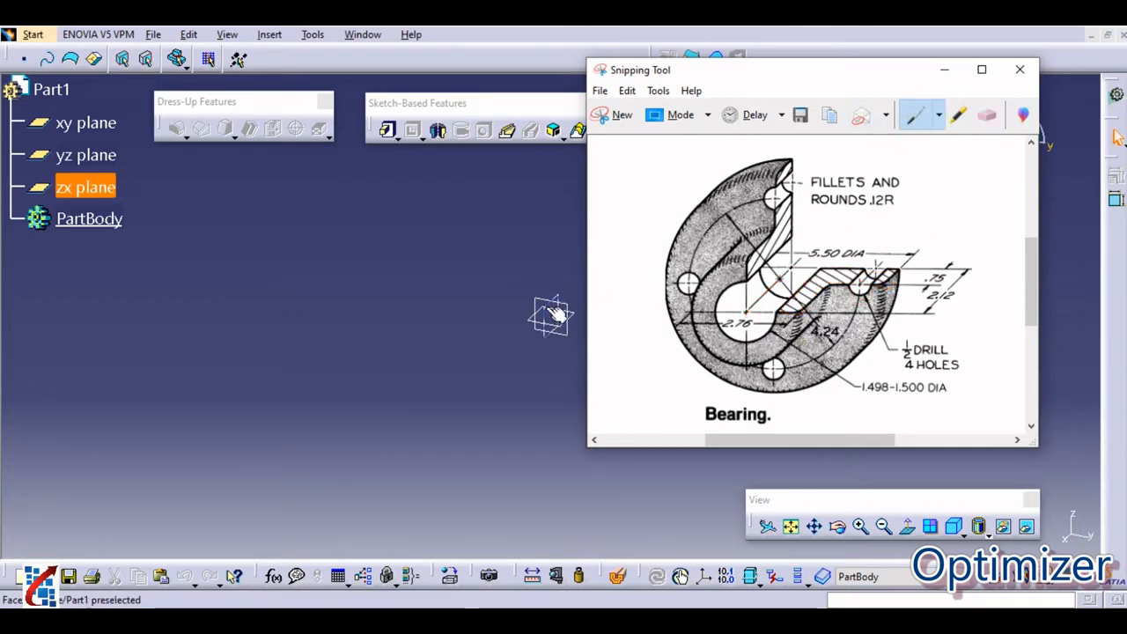
Start a new sketch on the xy plane of Part1 for the bearing cross-section.
left_click(84, 124)
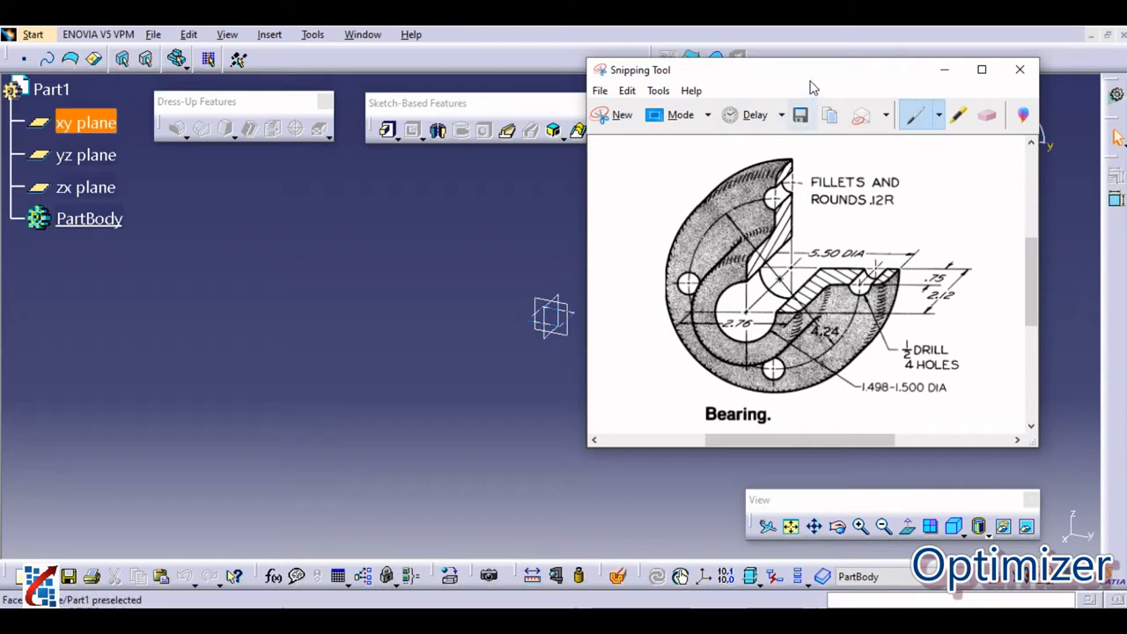
left_click(1020, 68)
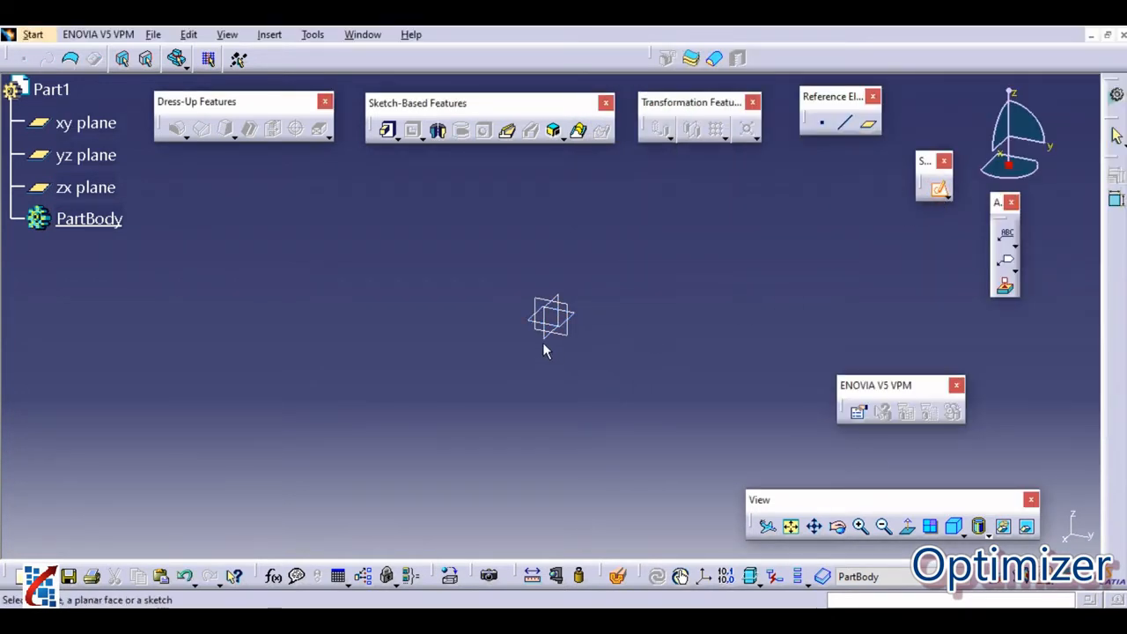
left_click(85, 186)
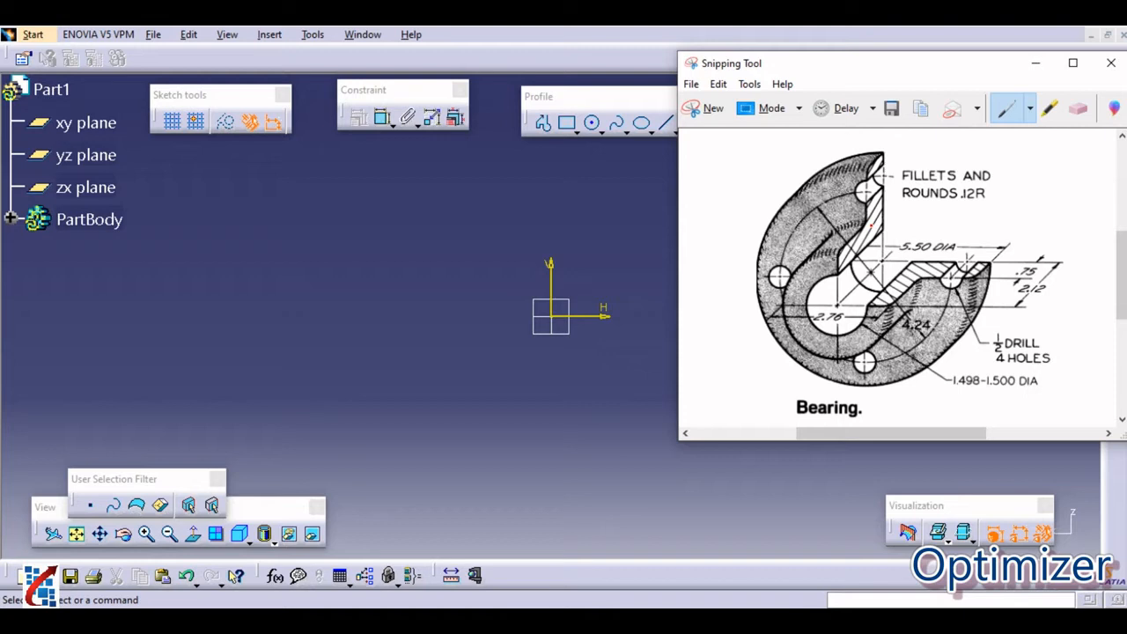
mouse_move(532, 169)
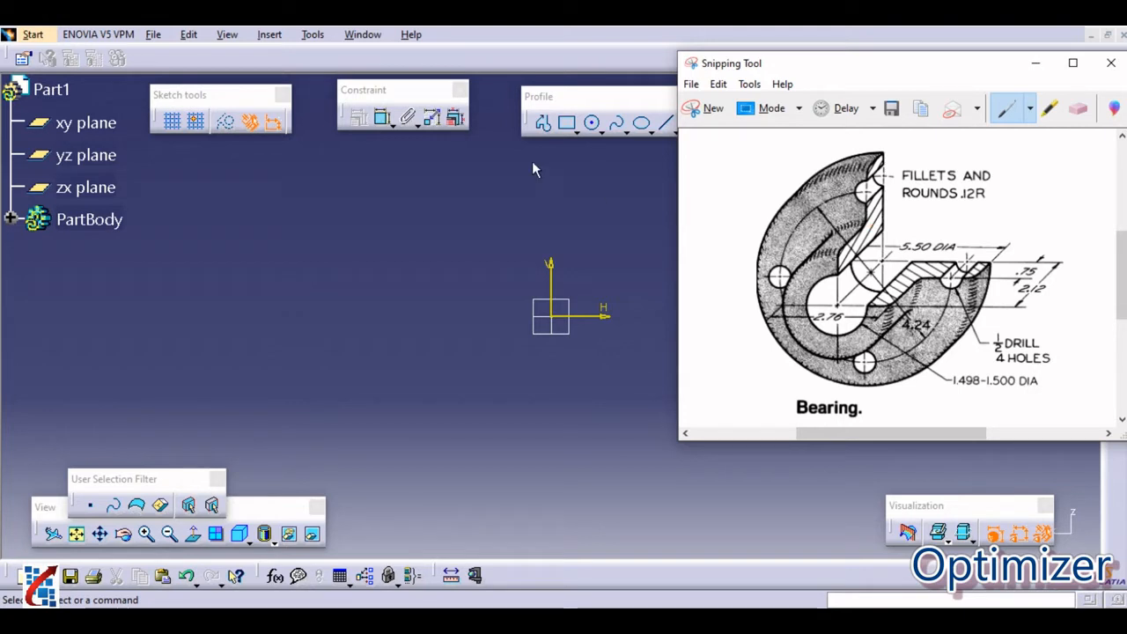
mouse_move(514, 134)
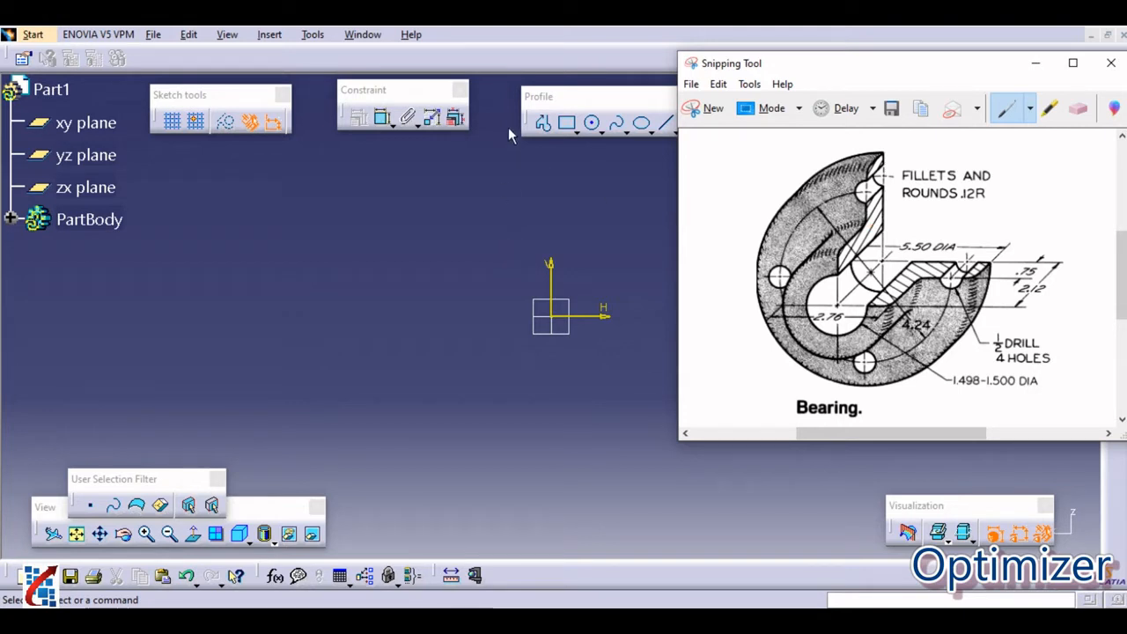
Begin the stepped L-shaped profile with its first corner on the horizontal axis.
left_click(1110, 63)
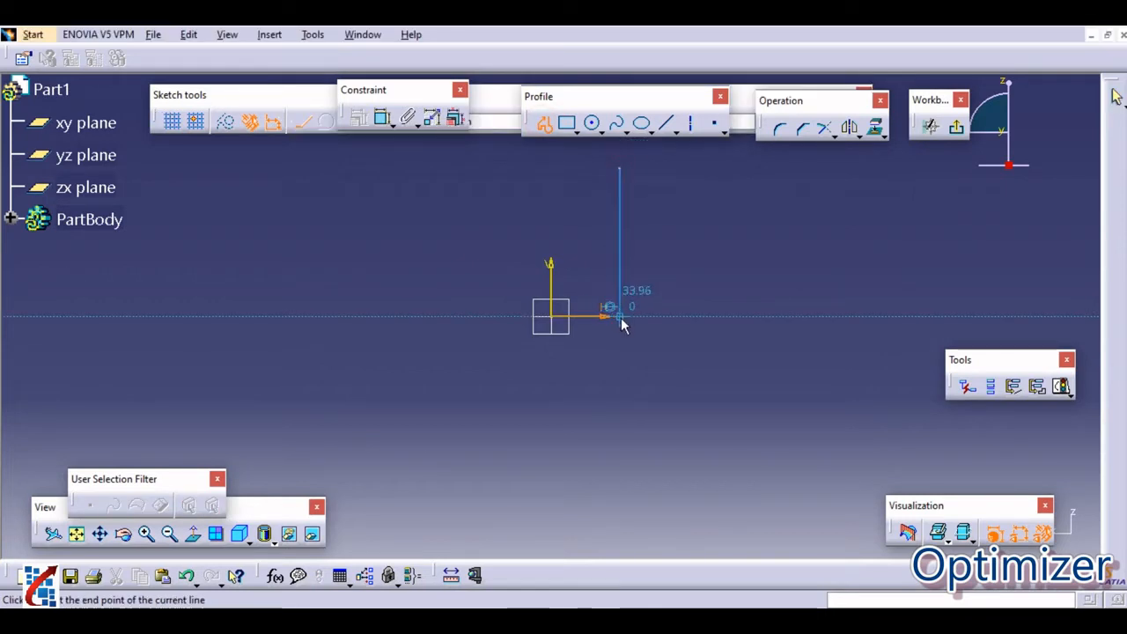
left_click(799, 290)
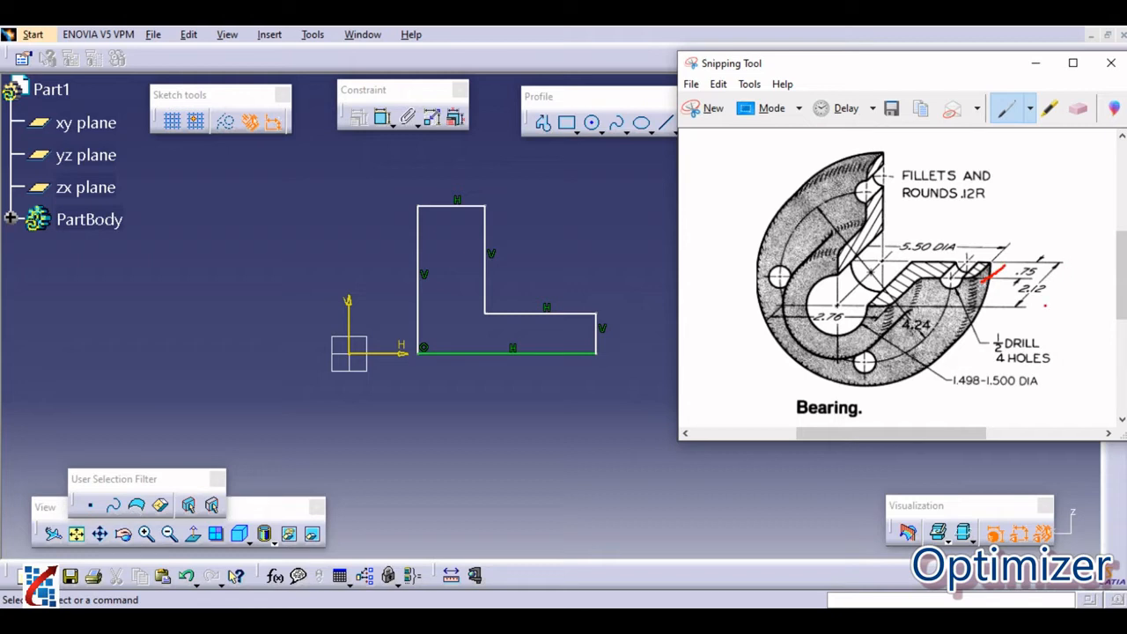
mouse_move(490, 319)
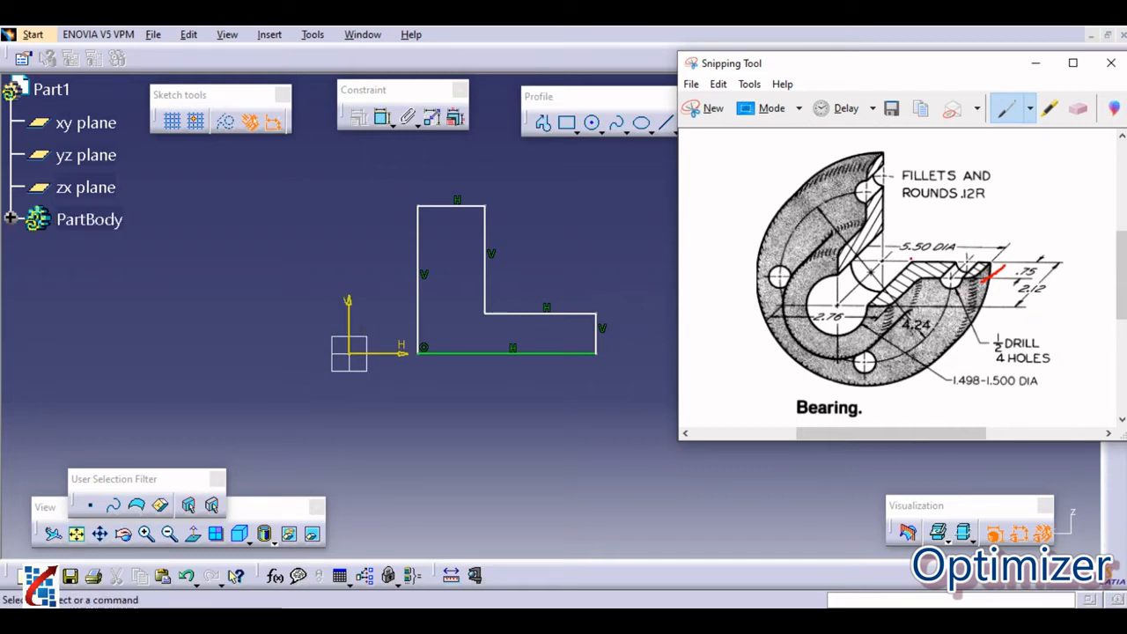
mouse_move(504, 296)
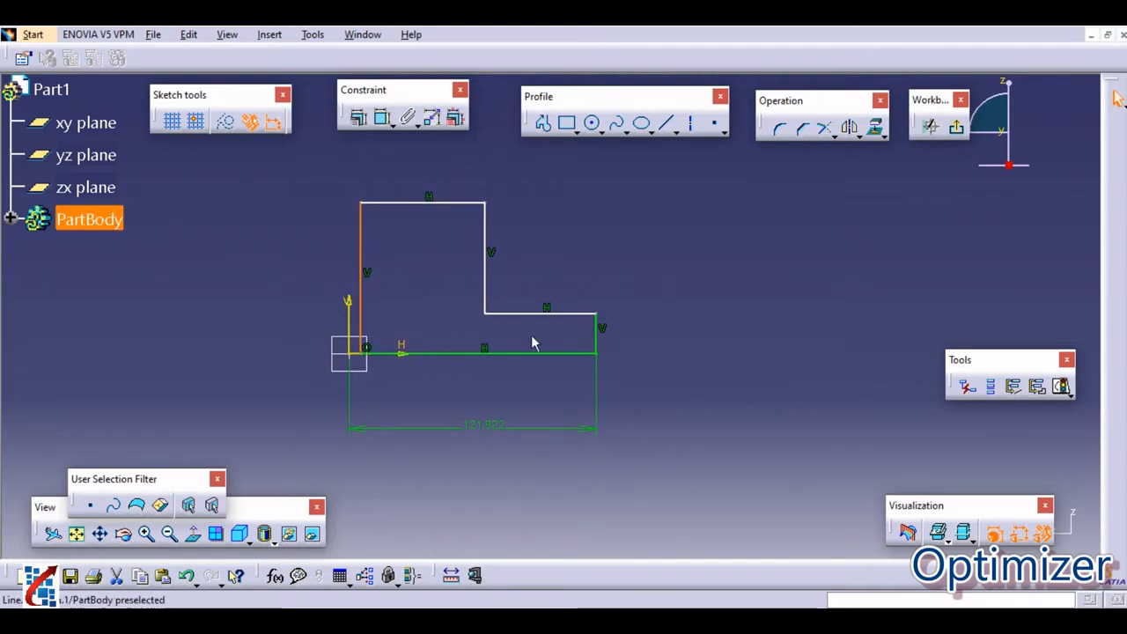
Set the profile's bottom edge length to 5.5/2, i.e. 2.75.
left_click(585, 348)
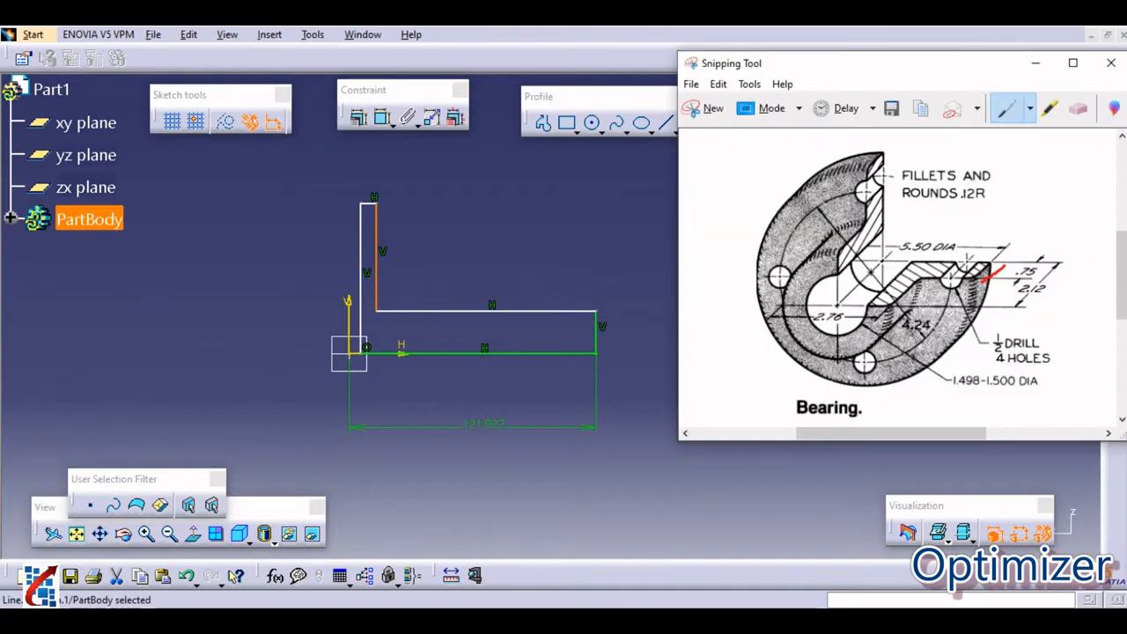
left_click(1109, 64)
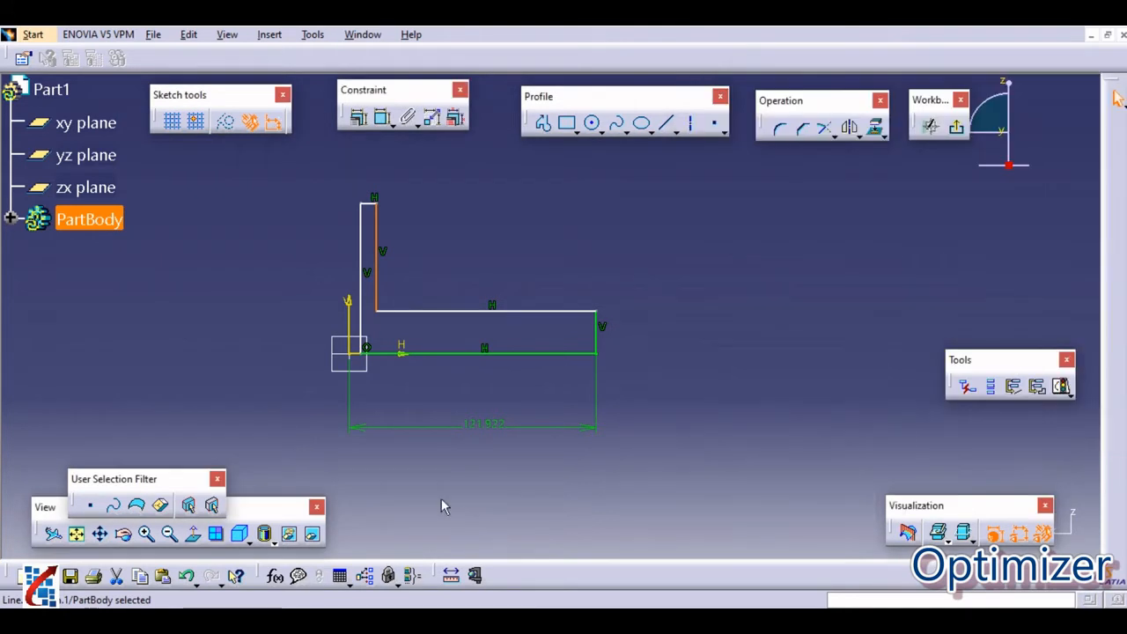
double_click(484, 424)
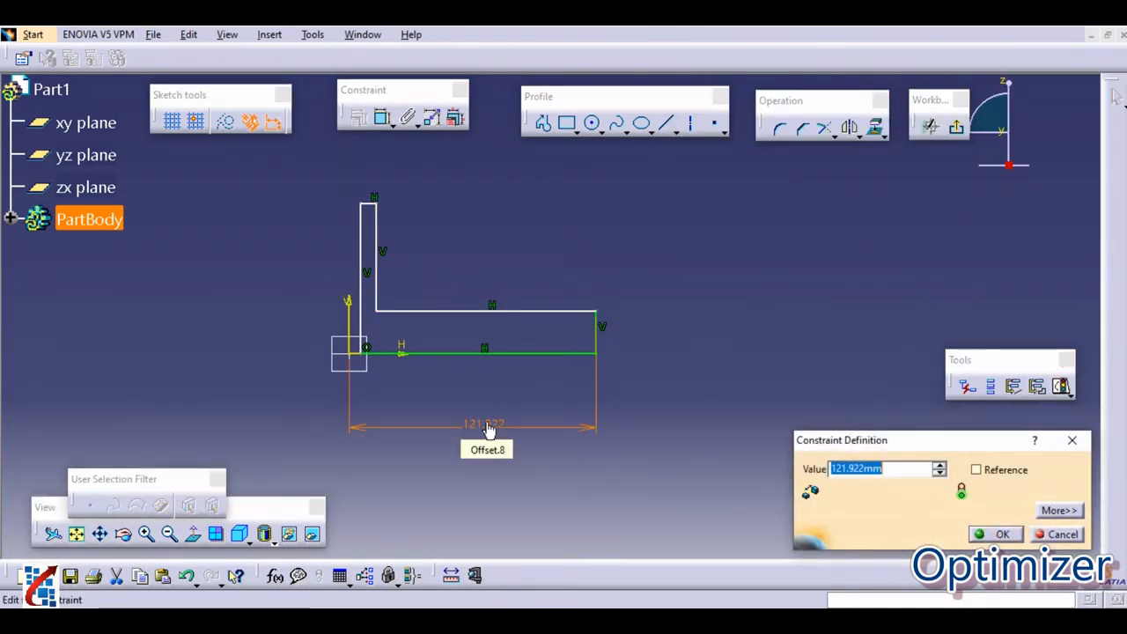
type("5.5/2")
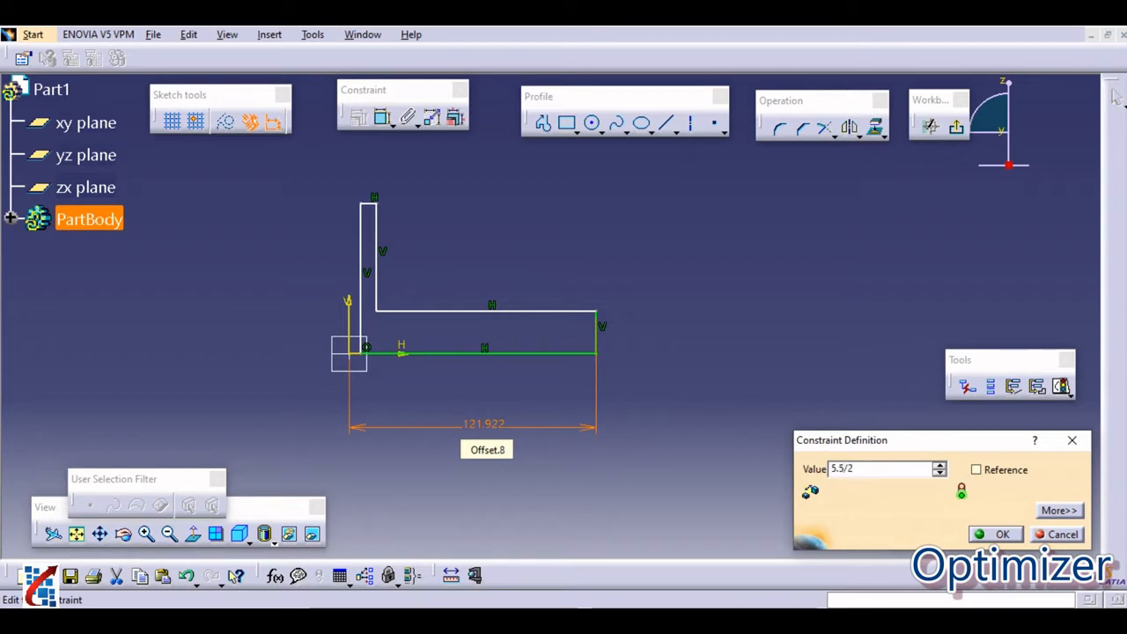
left_click(1002, 535)
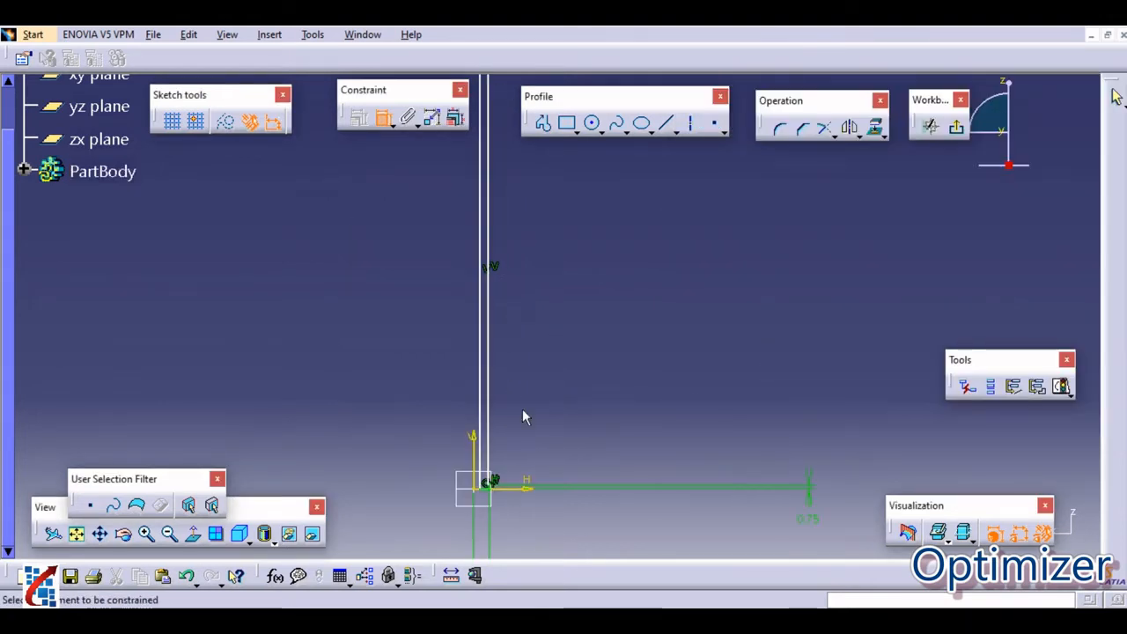
Dimension the profile's vertical height so the outline shrinks to true size.
left_click(102, 171)
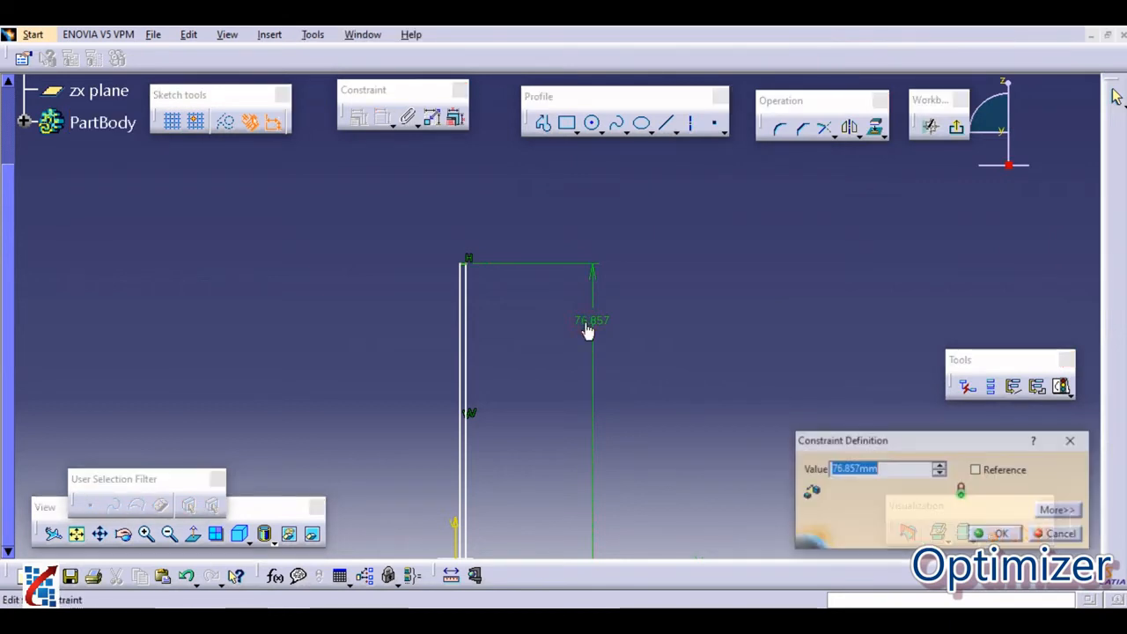
left_click(1000, 532)
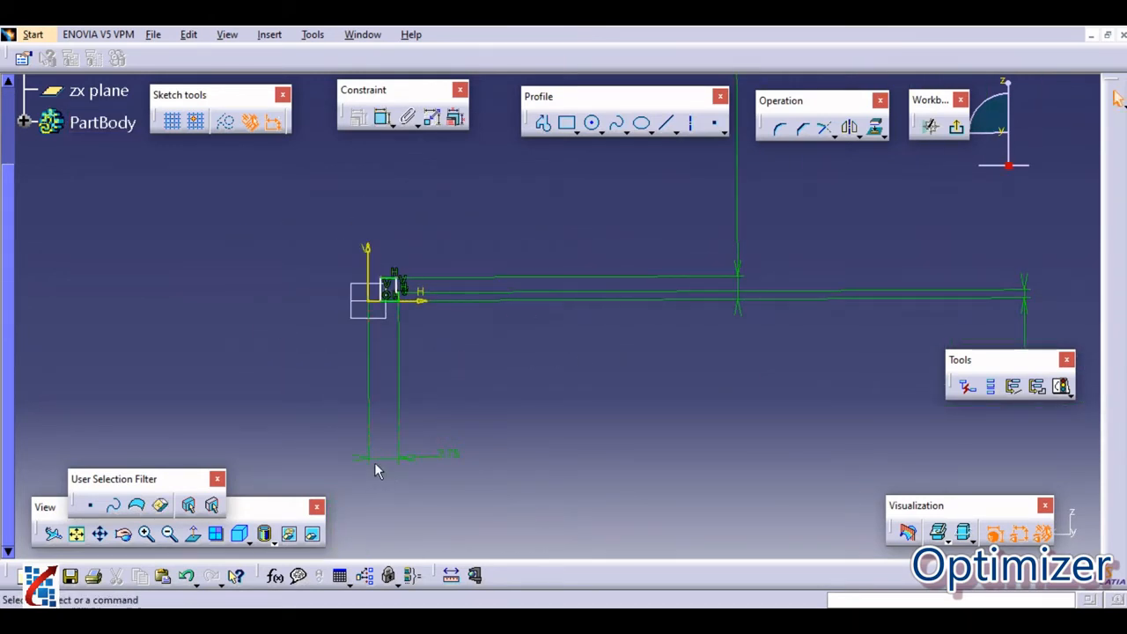
left_click(1025, 286)
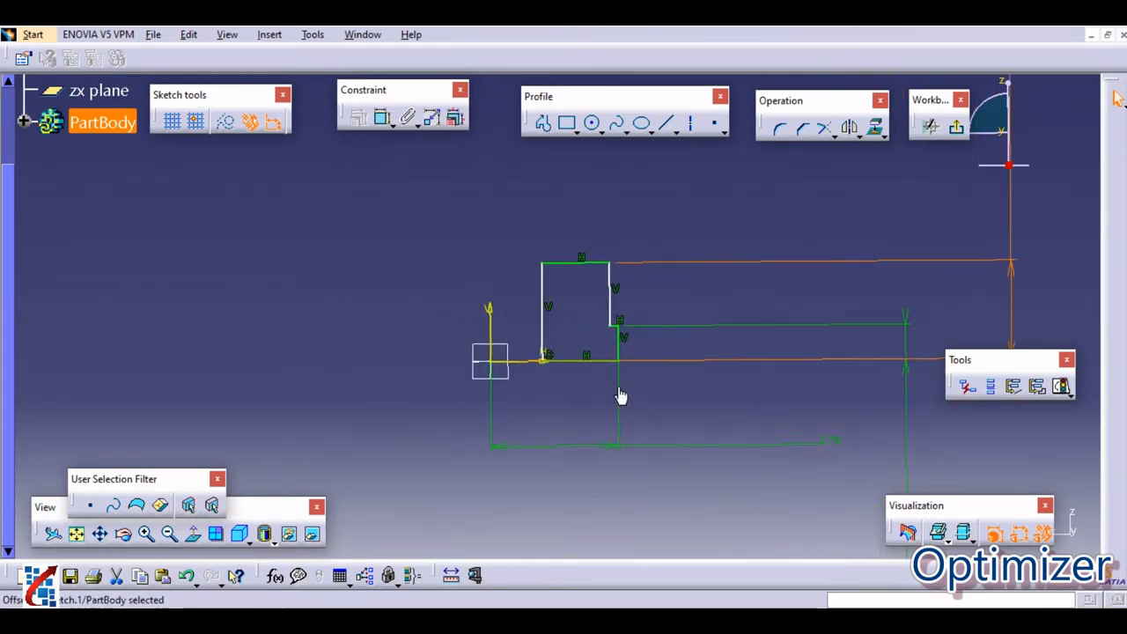
Dimension the upper step width to 2.76/2 (1.38) and constrain the remaining .75 steps.
left_click(380, 118)
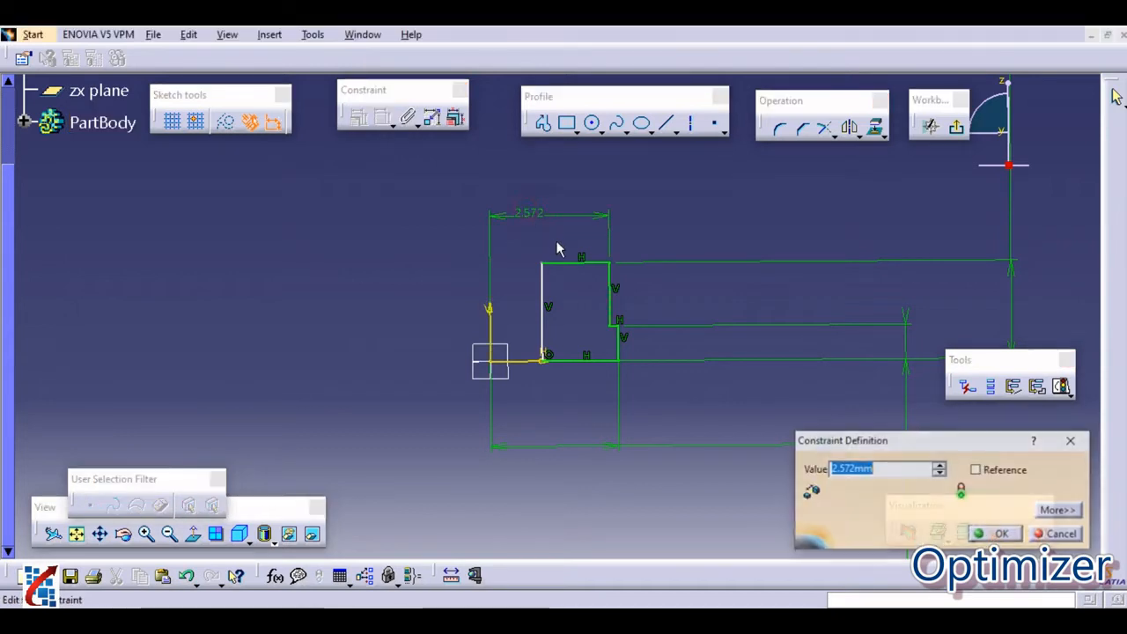
type("276/2")
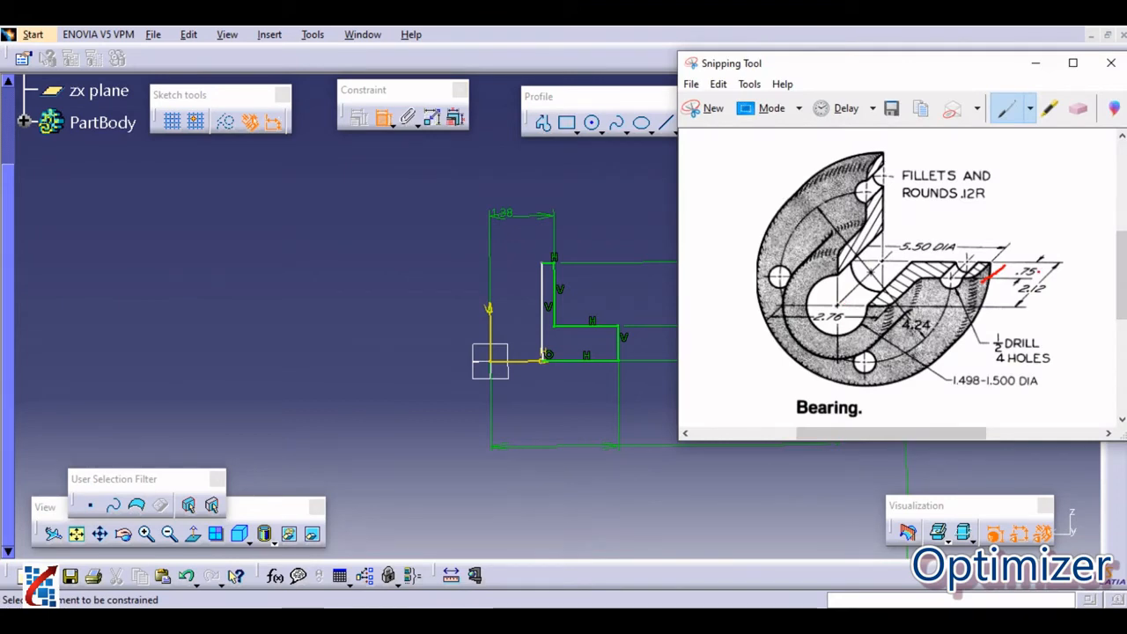
left_click(1109, 64)
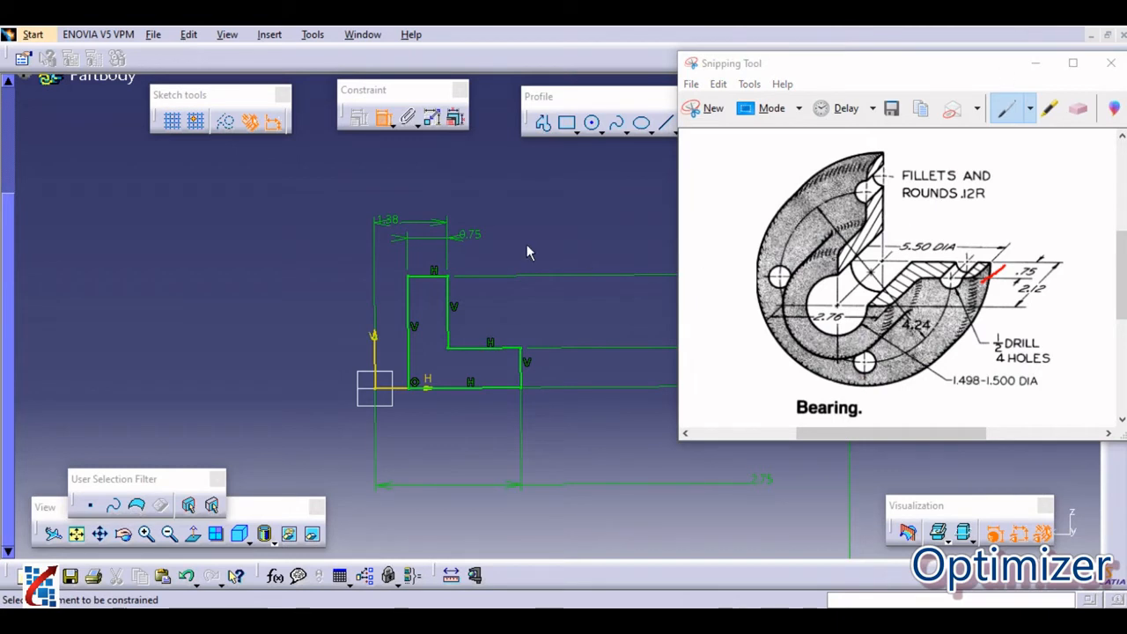
mouse_move(479, 246)
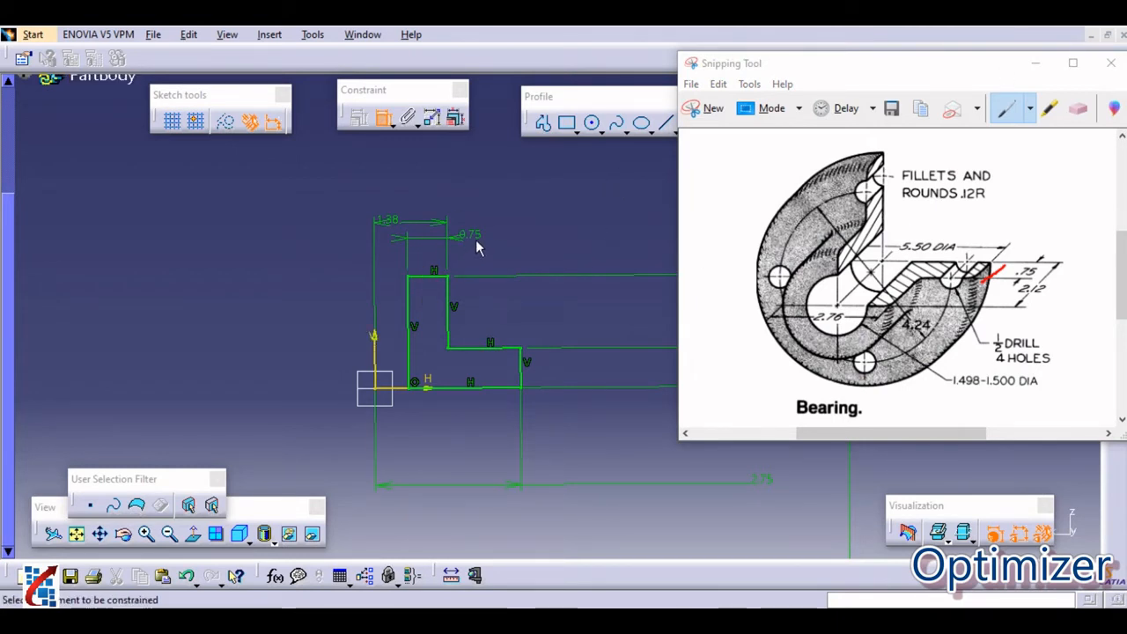
left_click(1110, 63)
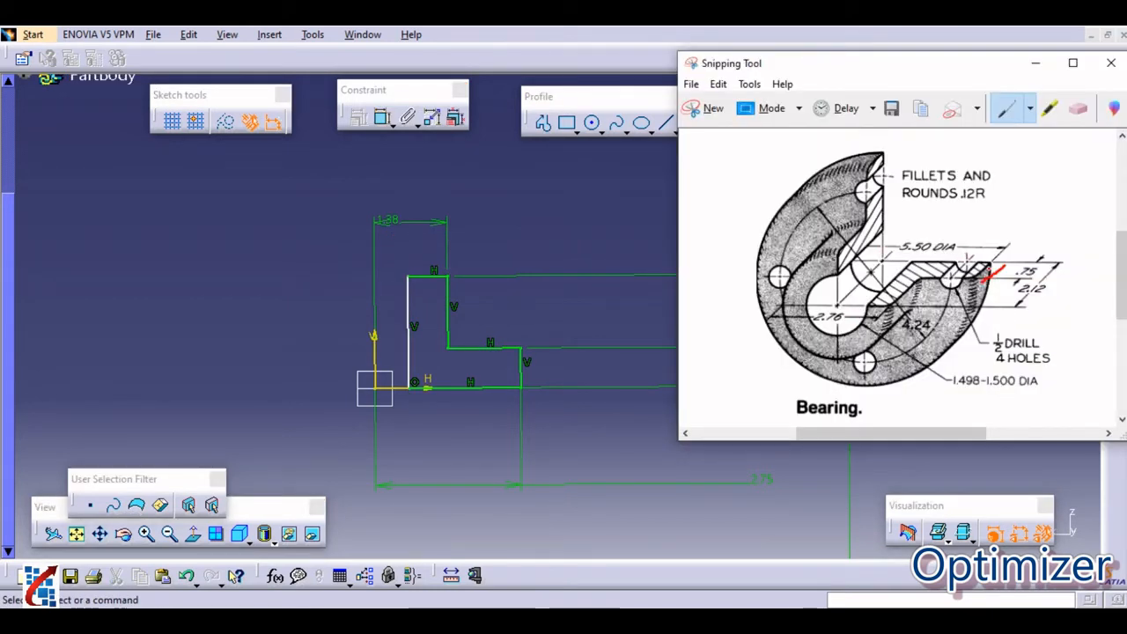
left_click_drag(954, 391, 1037, 394)
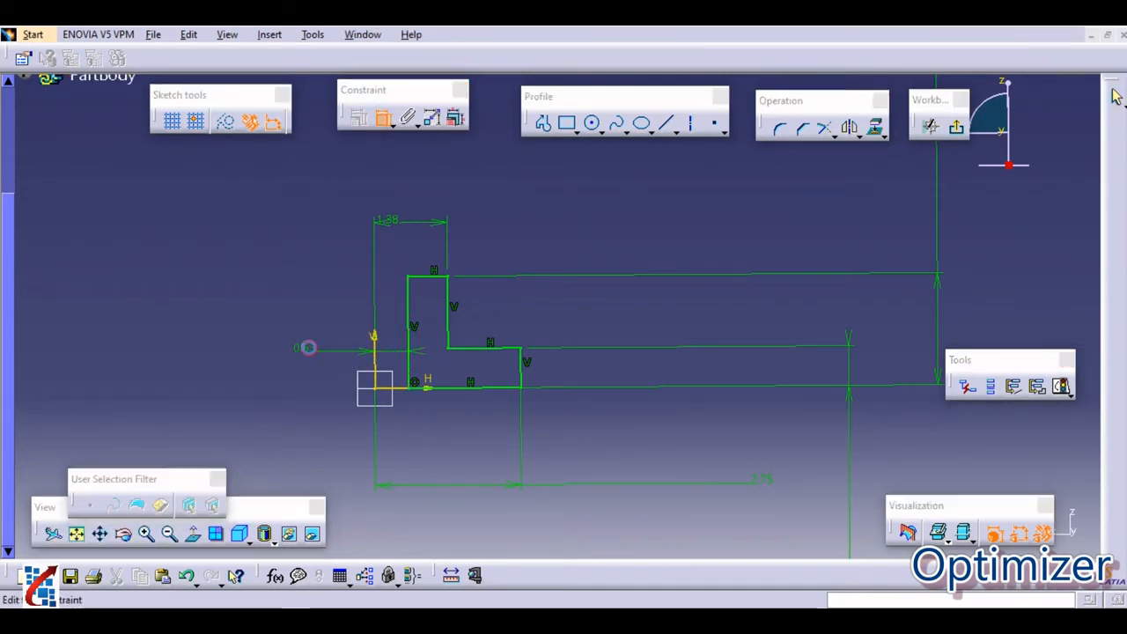
Set the profile's left offset from the vertical axis and confirm it.
double_click(308, 349)
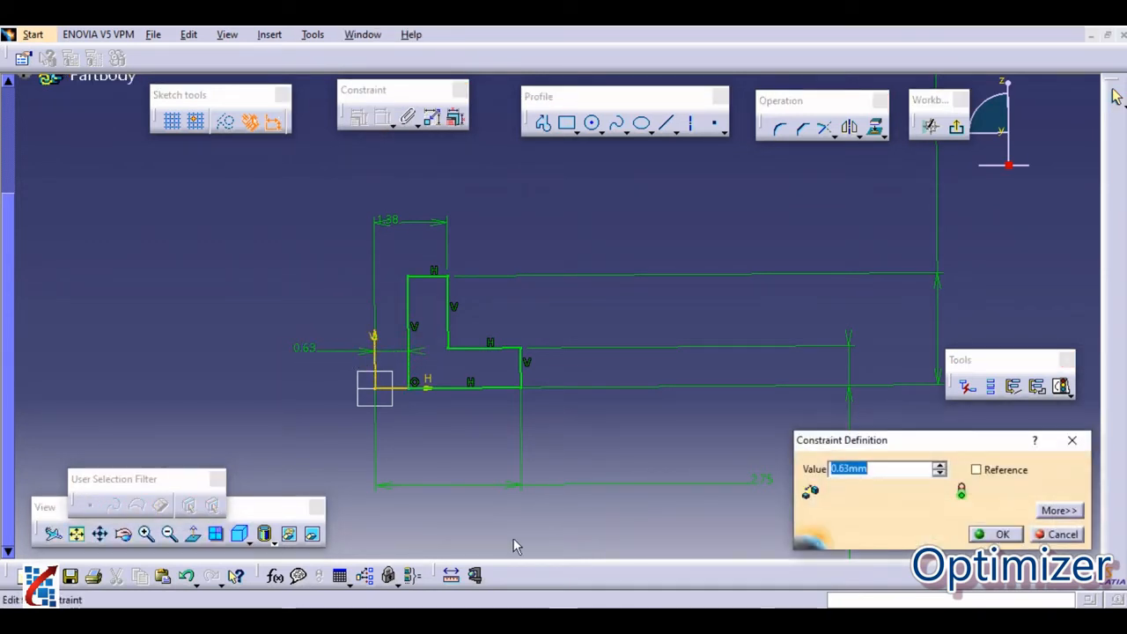
left_click(1002, 535)
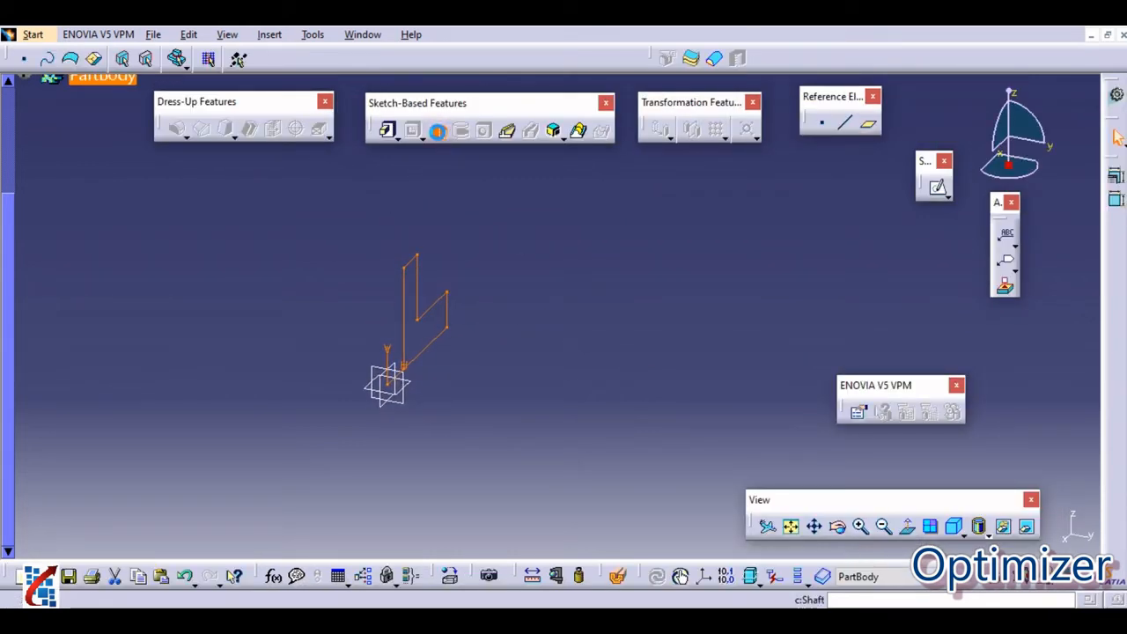
Revolve Sketch.1 as a 360° Shaft around the Z axis into the stepped solid body.
left_click(436, 130)
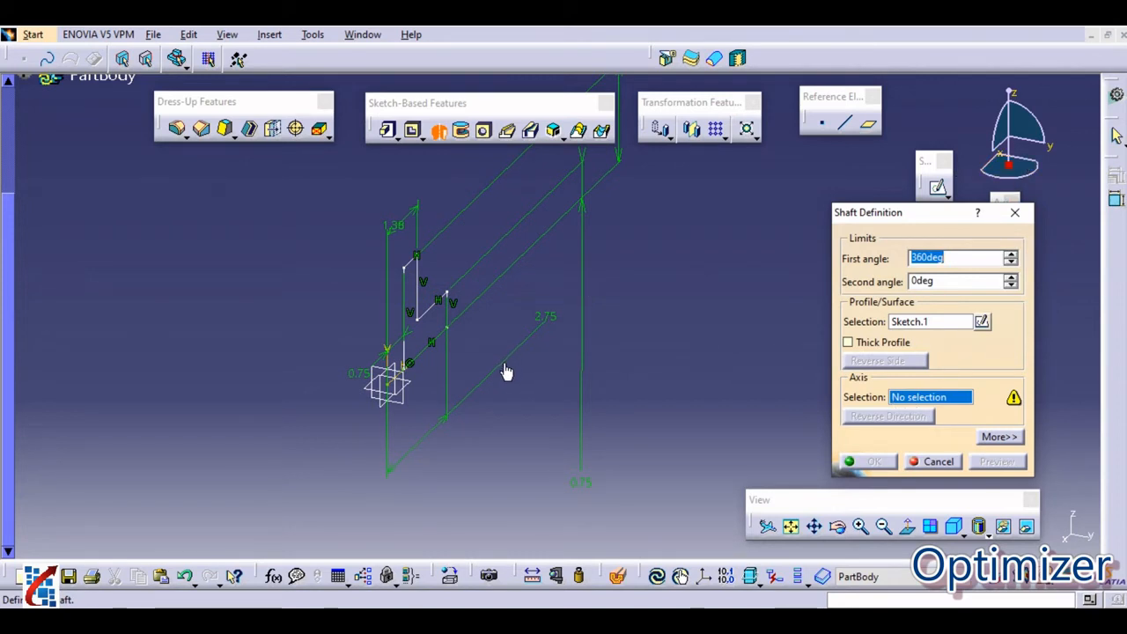
mouse_move(949, 155)
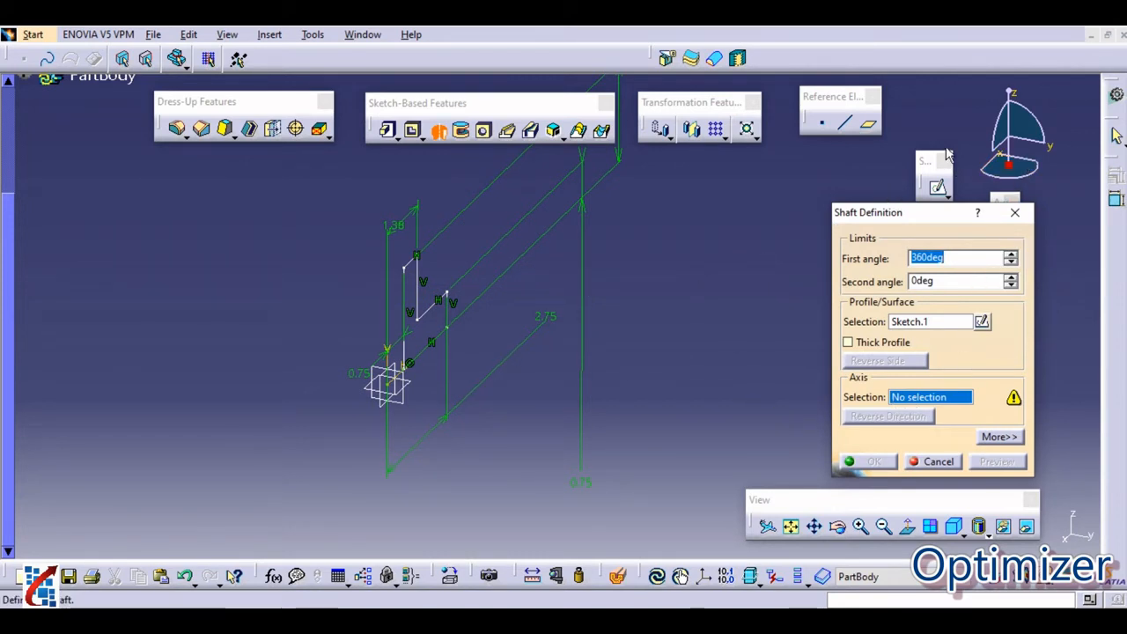
mouse_move(891, 419)
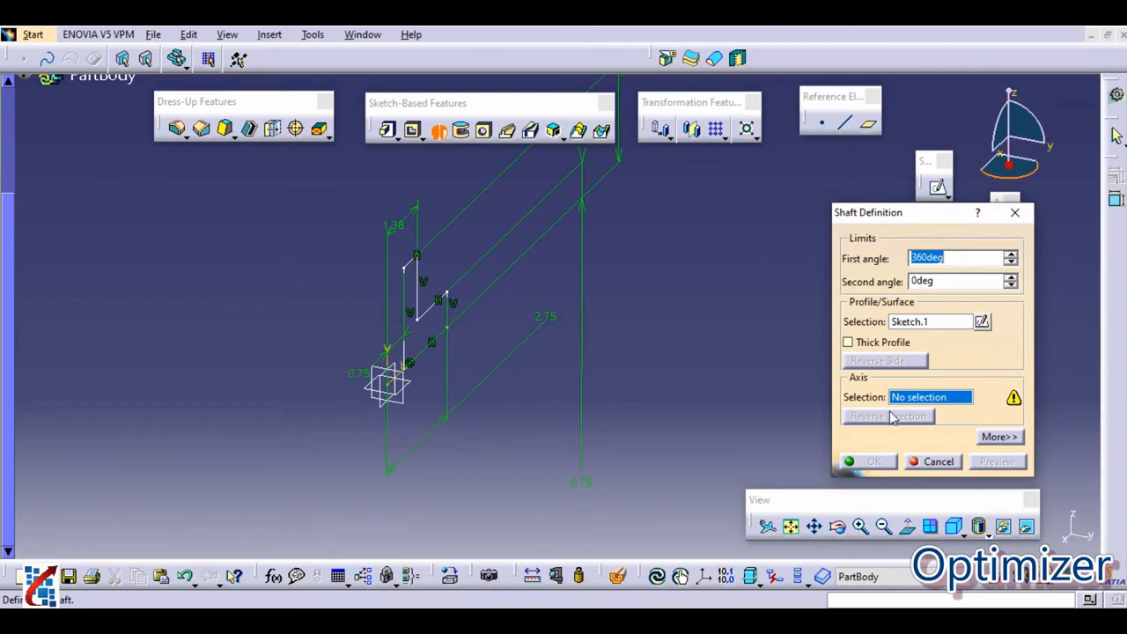
right_click(929, 398)
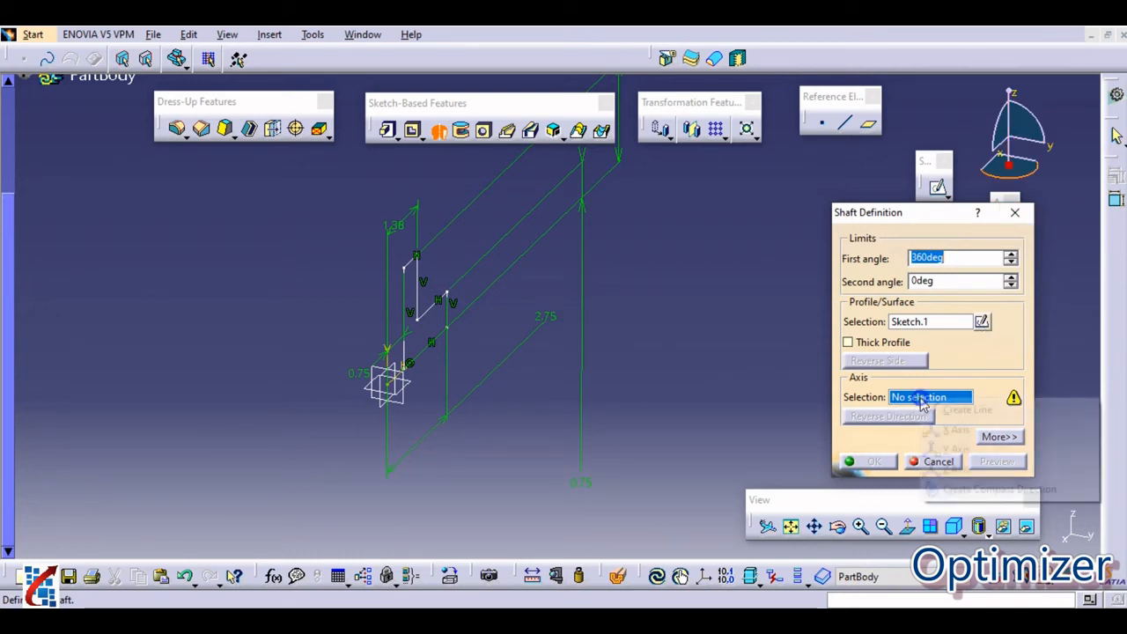
left_click(930, 398)
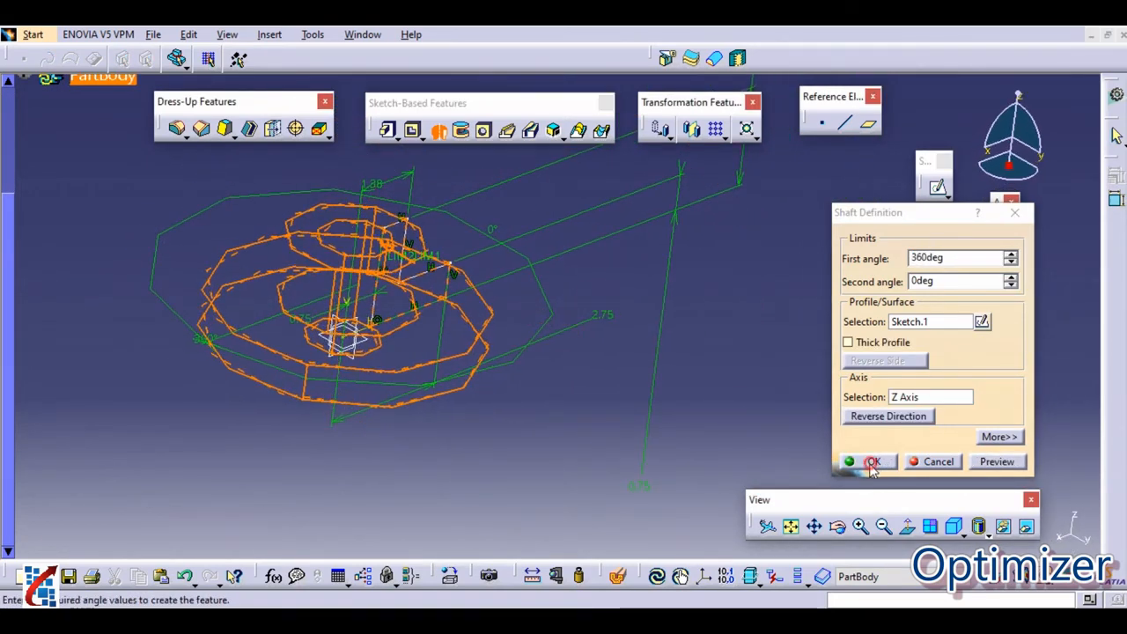
left_click(870, 462)
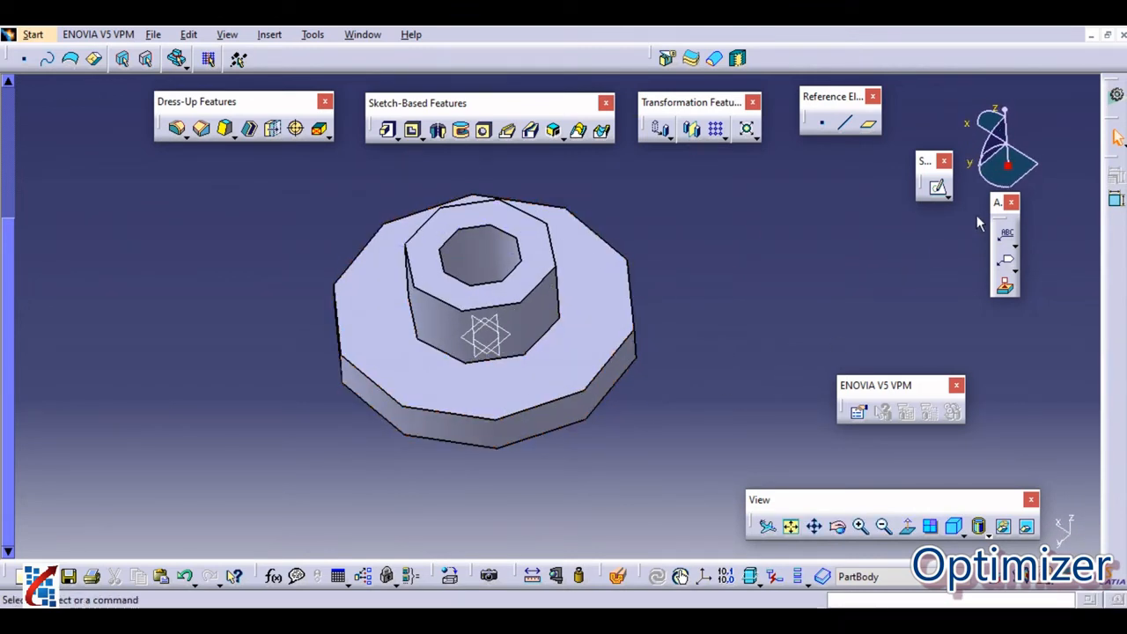
Sketch a small bolt-hole circle on the bearing's flange face.
left_click(593, 349)
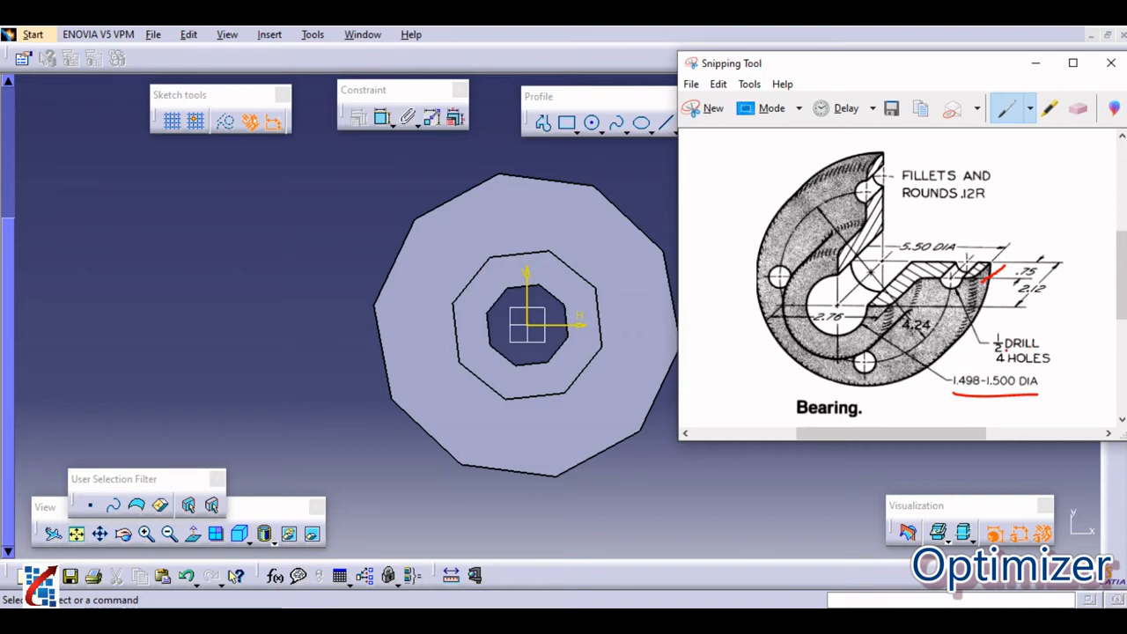
left_click(1109, 63)
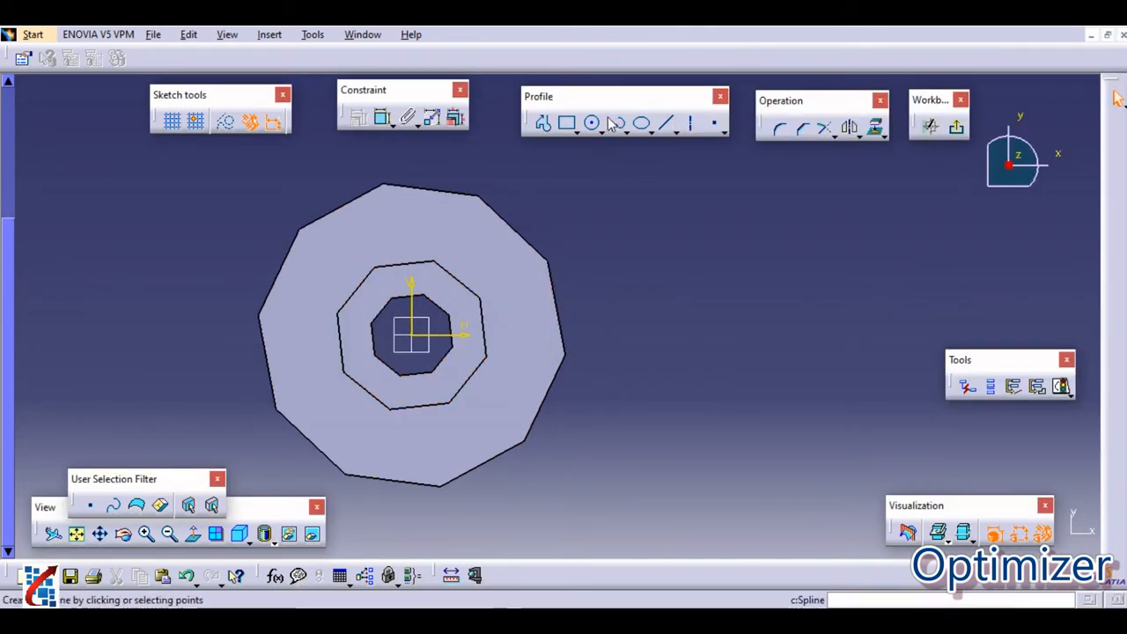
left_click(592, 123)
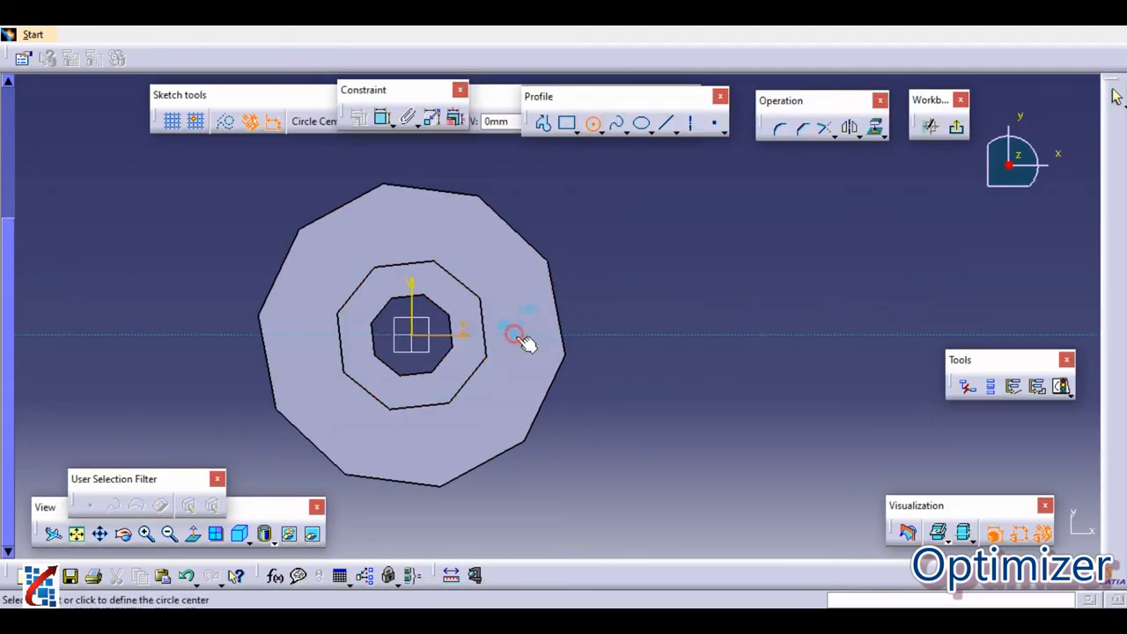
left_click(514, 333)
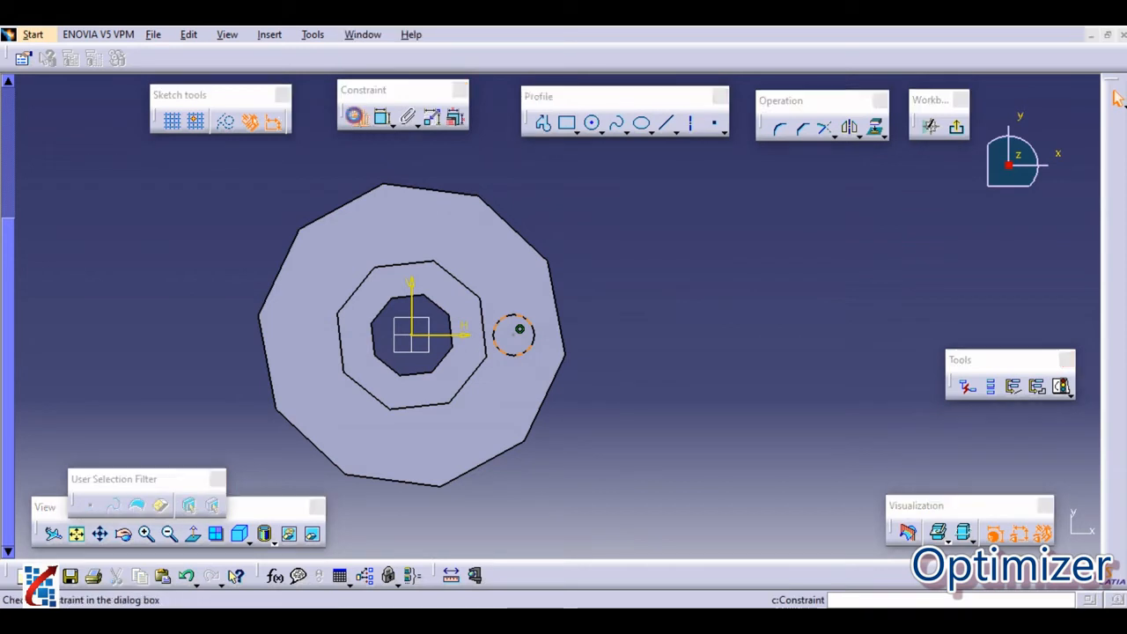
Dimension the circle to 0.5 diameter and set its offset from the centre.
left_click(514, 333)
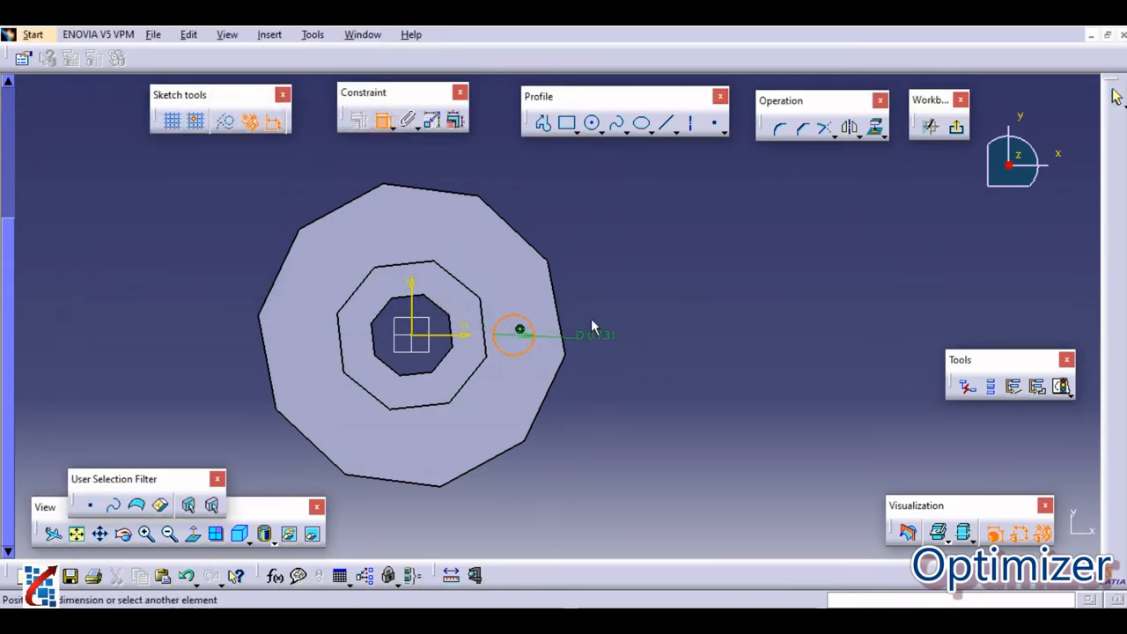
double_click(599, 296)
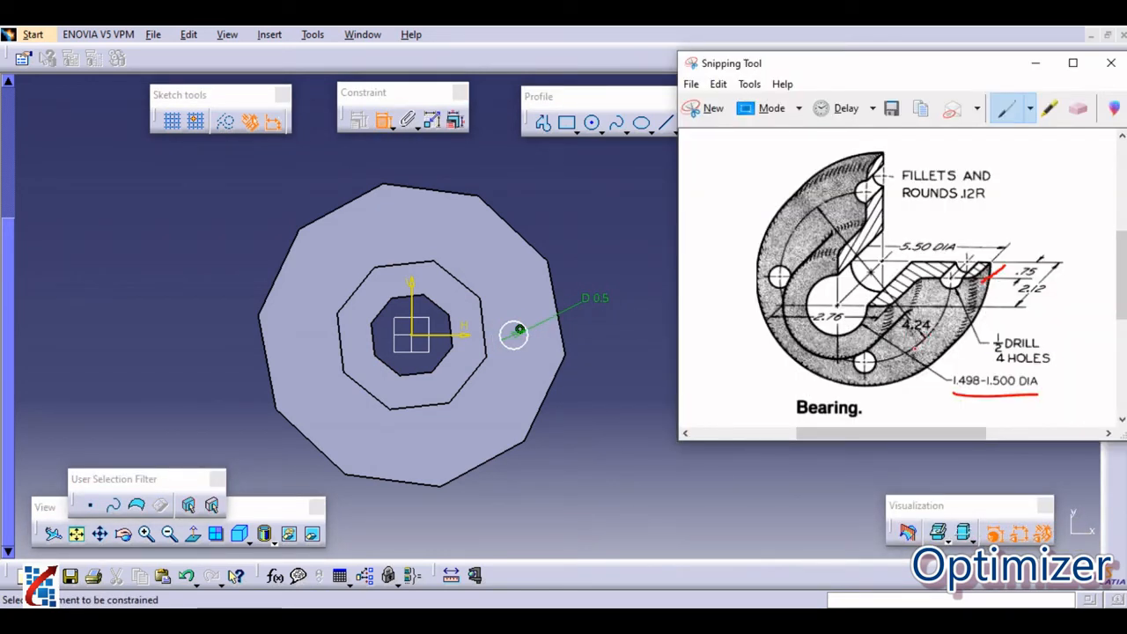
left_click(1109, 63)
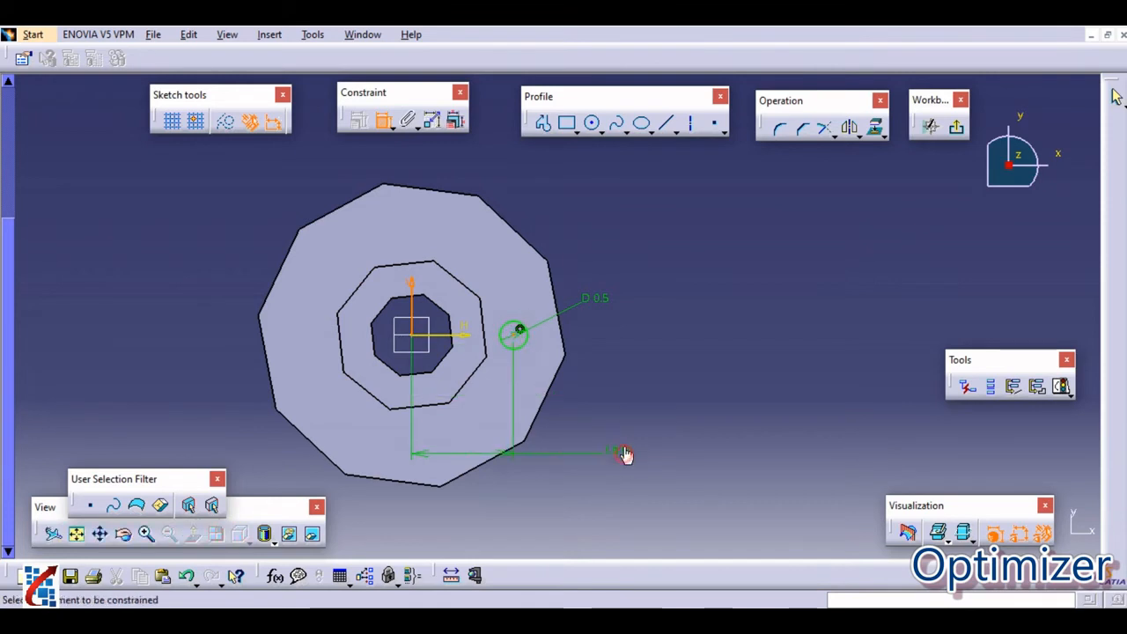
double_click(623, 455)
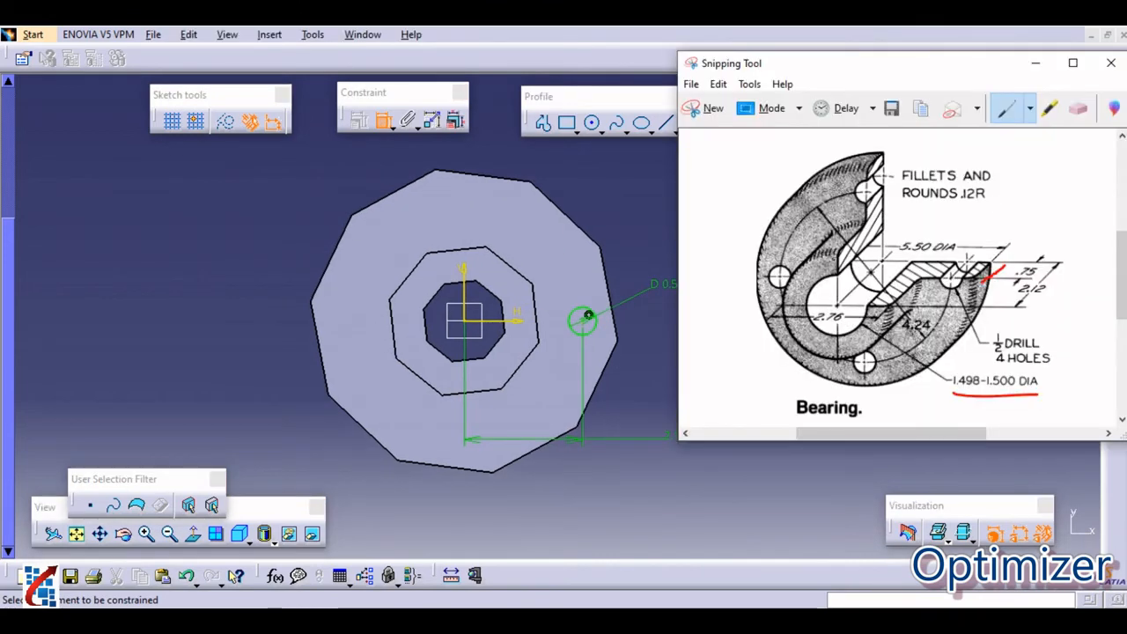
left_click(1109, 63)
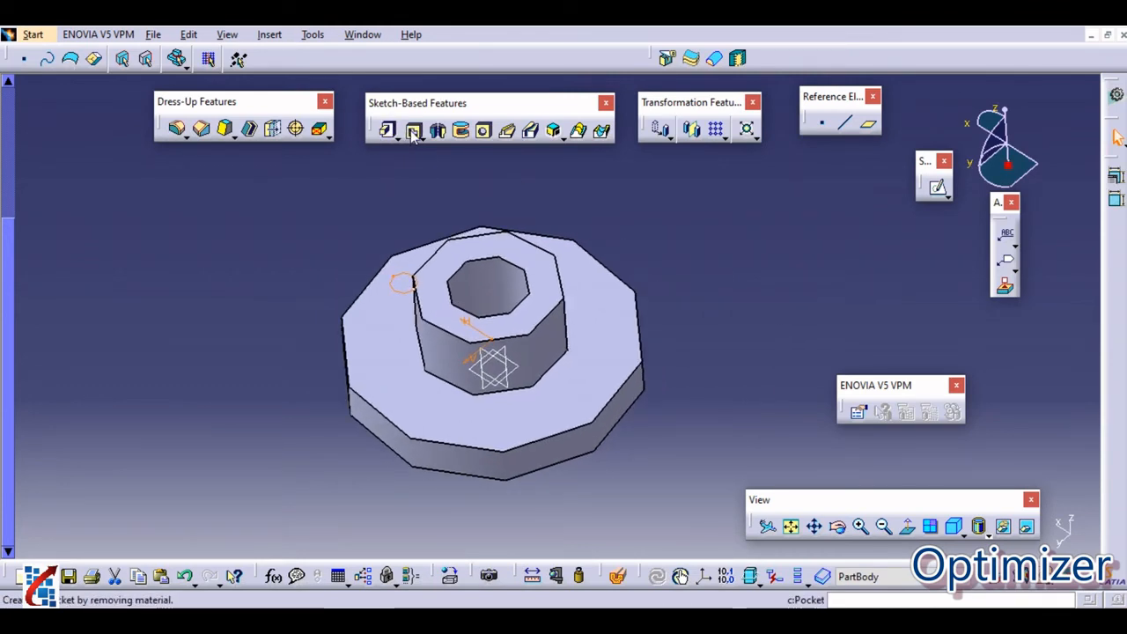
Pocket the circle through the flange as the first bolt hole and inspect it.
left_click(414, 131)
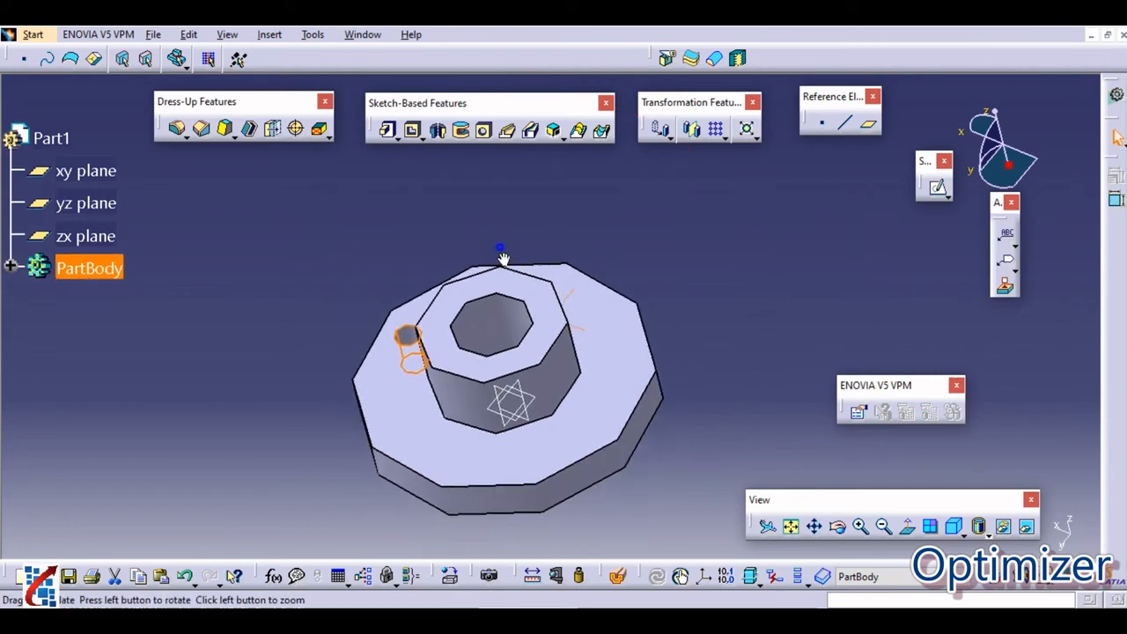
left_click_drag(502, 255, 648, 344)
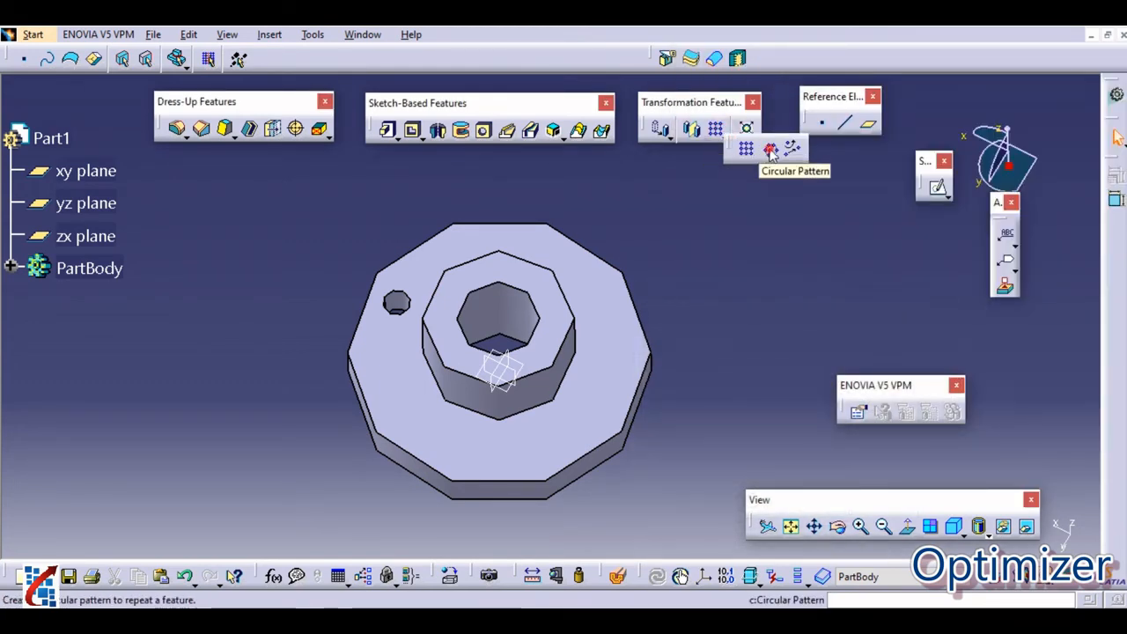
Circular-pattern Pocket.1 into 4 instances on a complete crown around the Z axis.
left_click(768, 148)
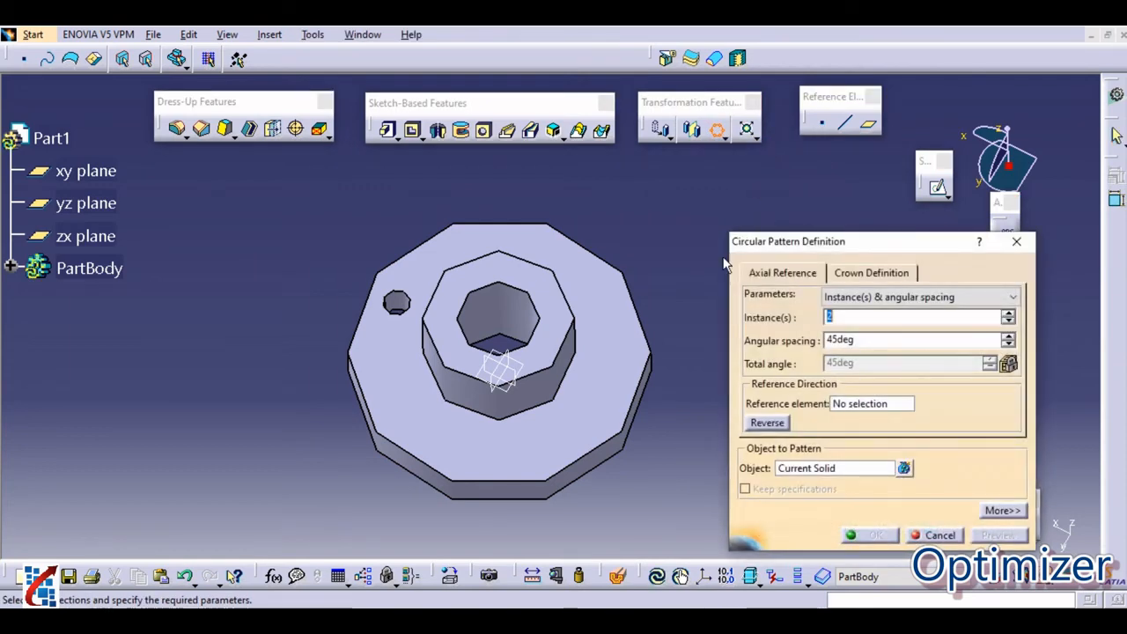
left_click(88, 268)
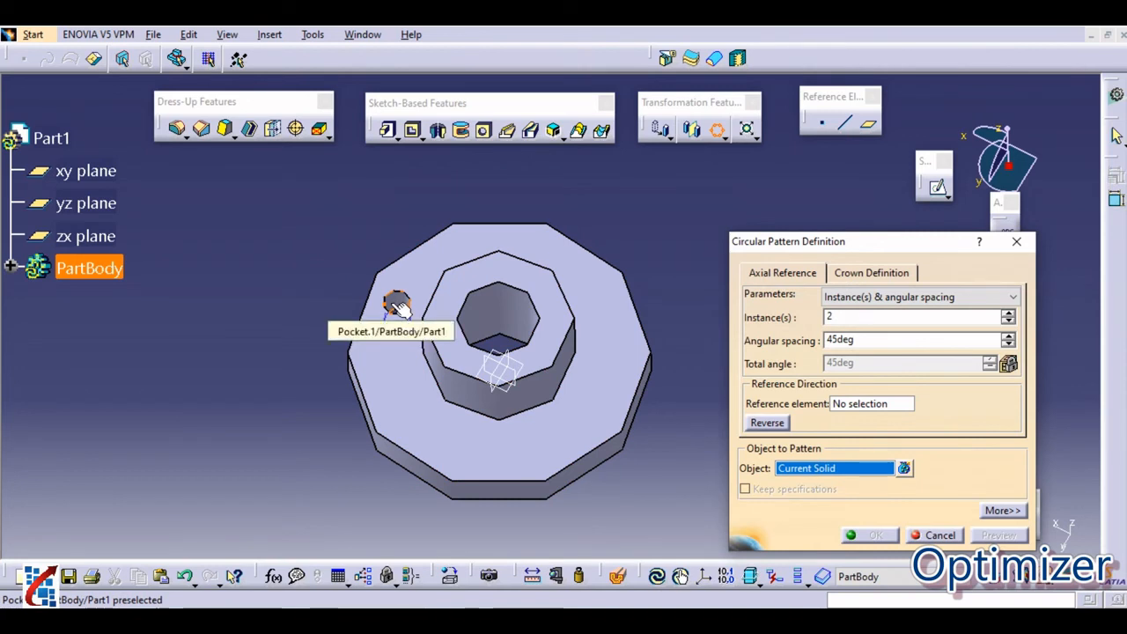
left_click(396, 303)
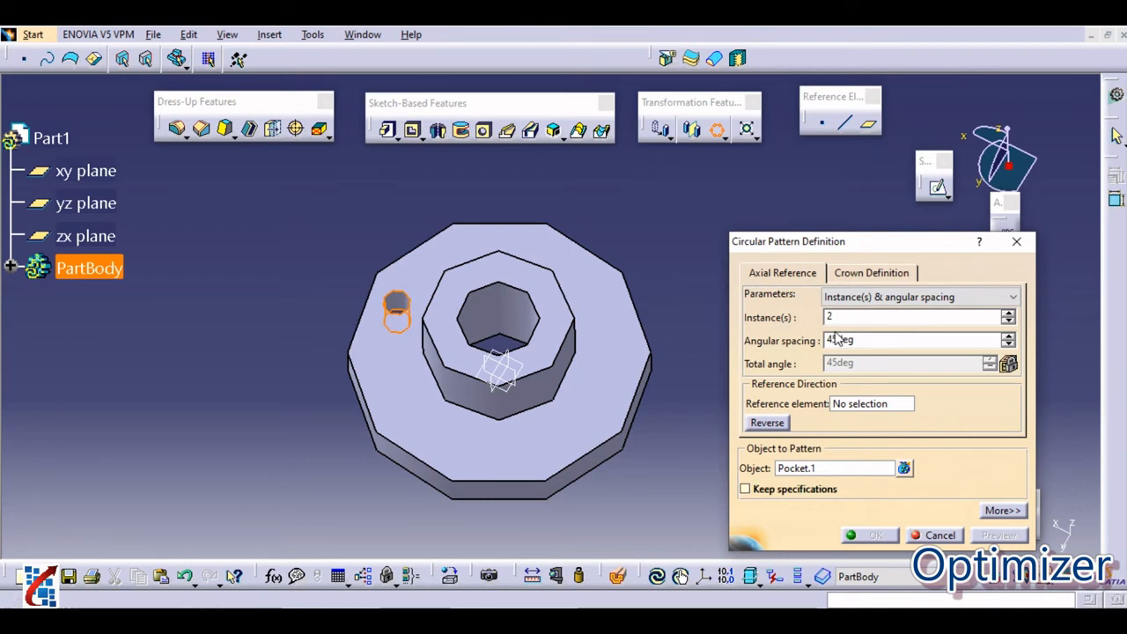
type("4")
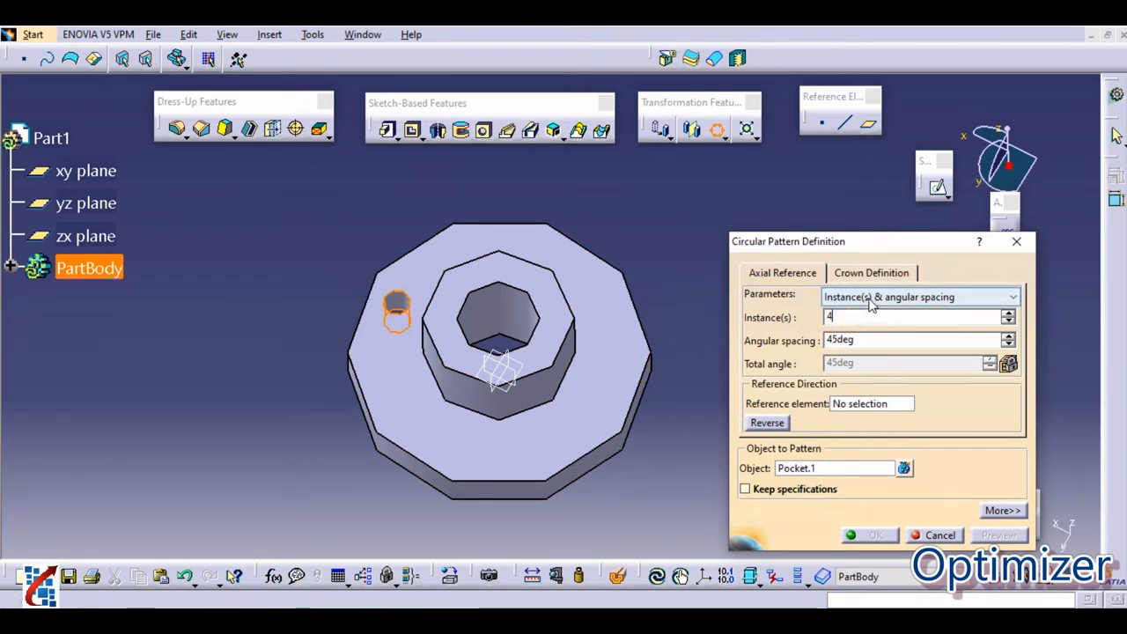
left_click(920, 296)
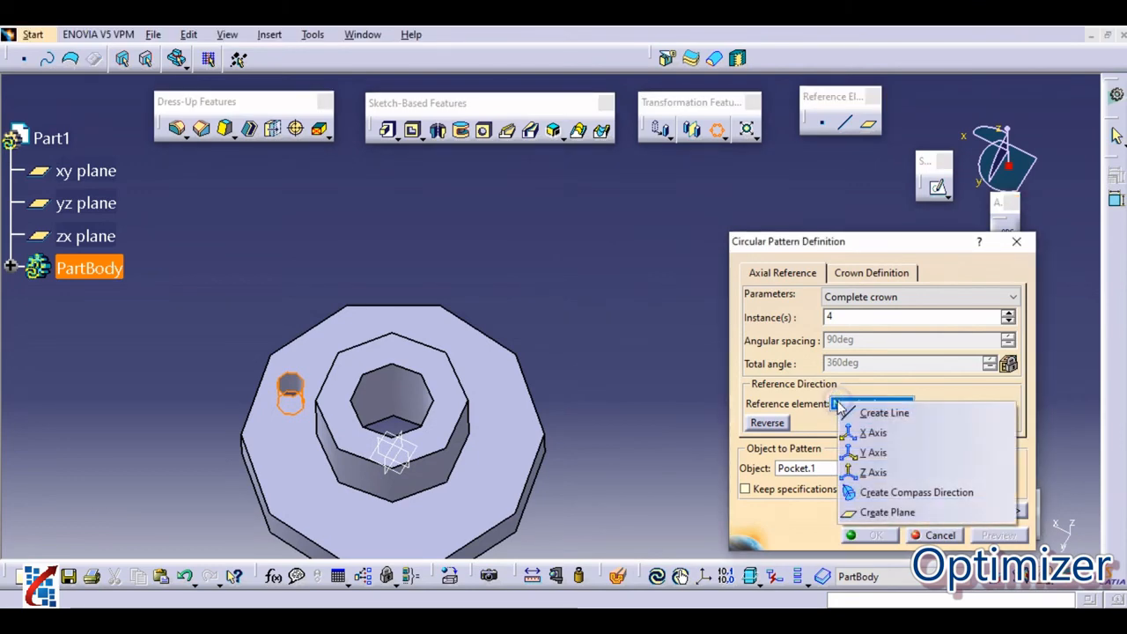
left_click(873, 472)
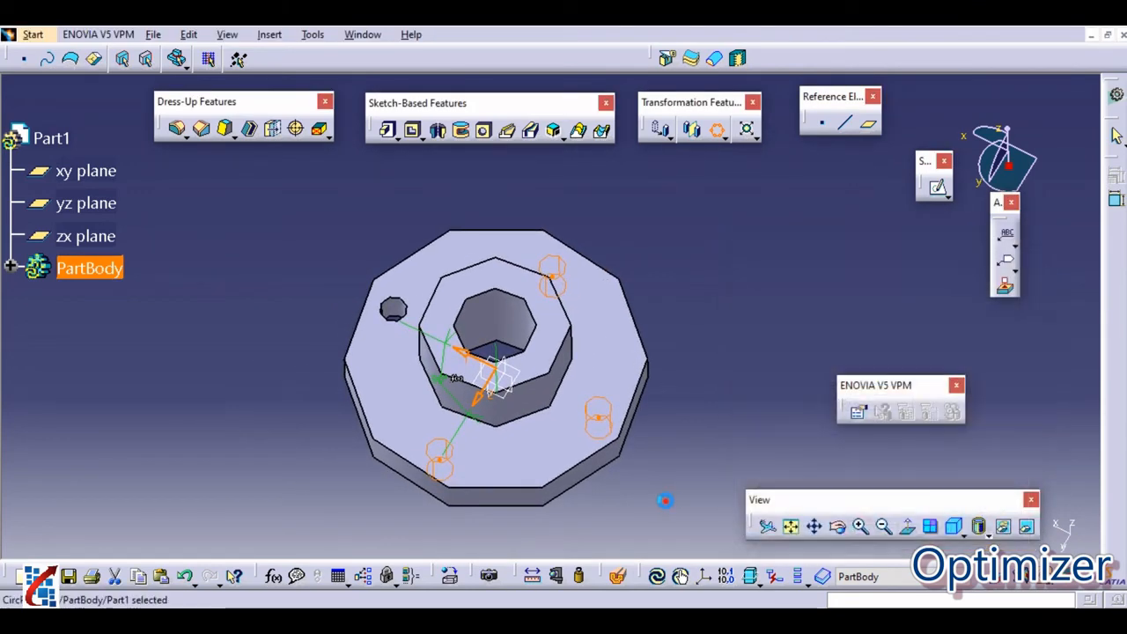
left_click_drag(666, 500, 524, 345)
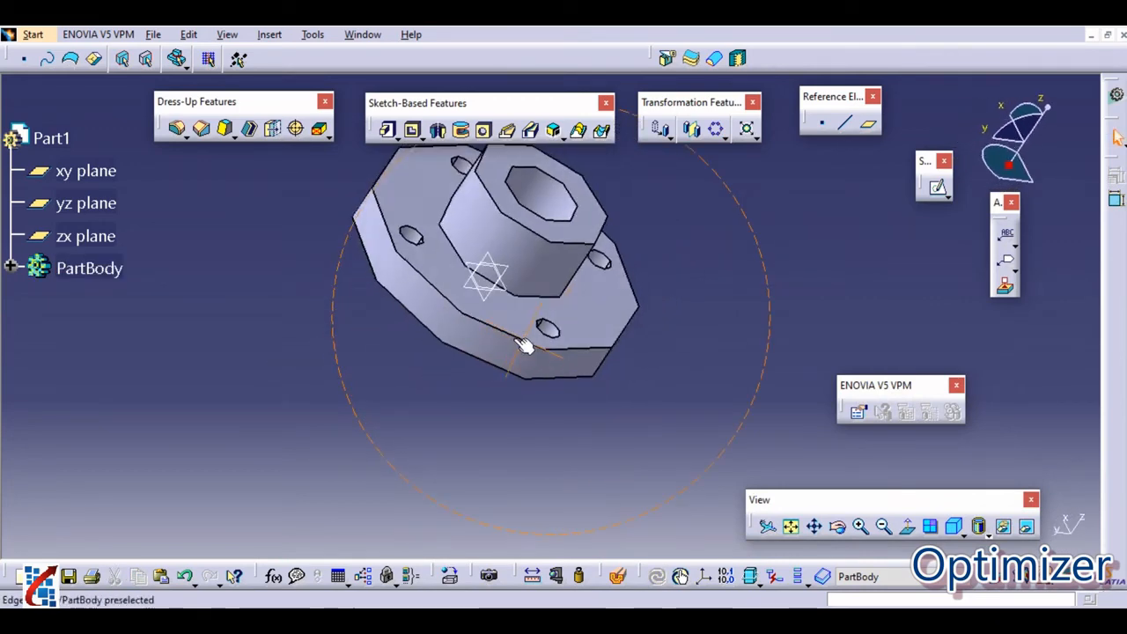
left_click_drag(525, 344, 543, 391)
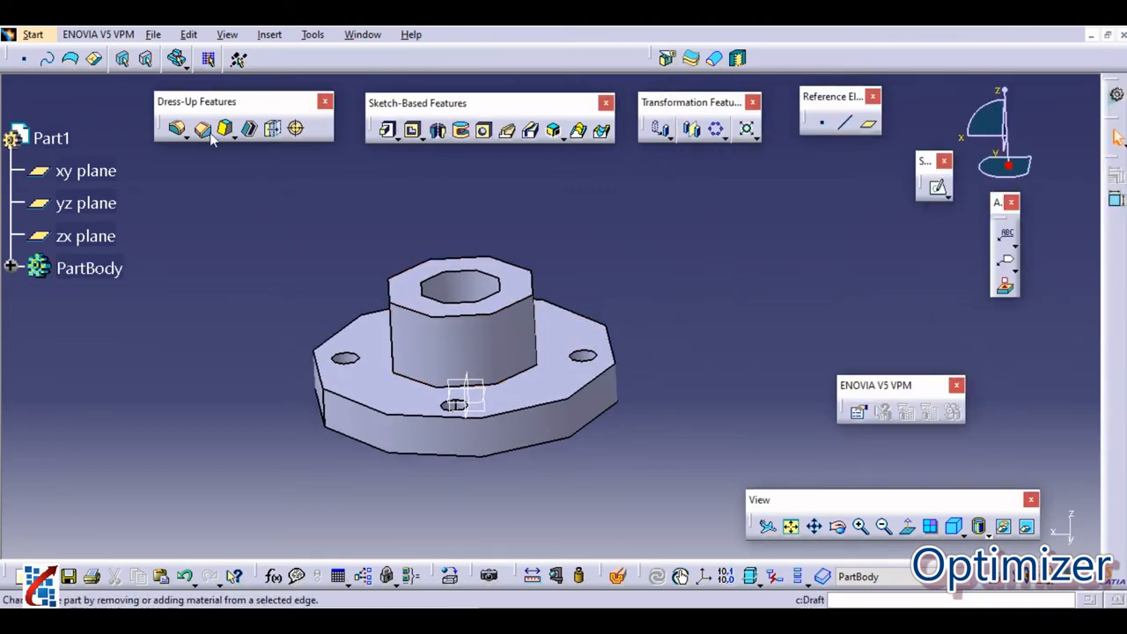
Start an Edge Fillet for the hub-to-flange edge and reopen the bearing drawing for the fillet radius.
left_click(176, 131)
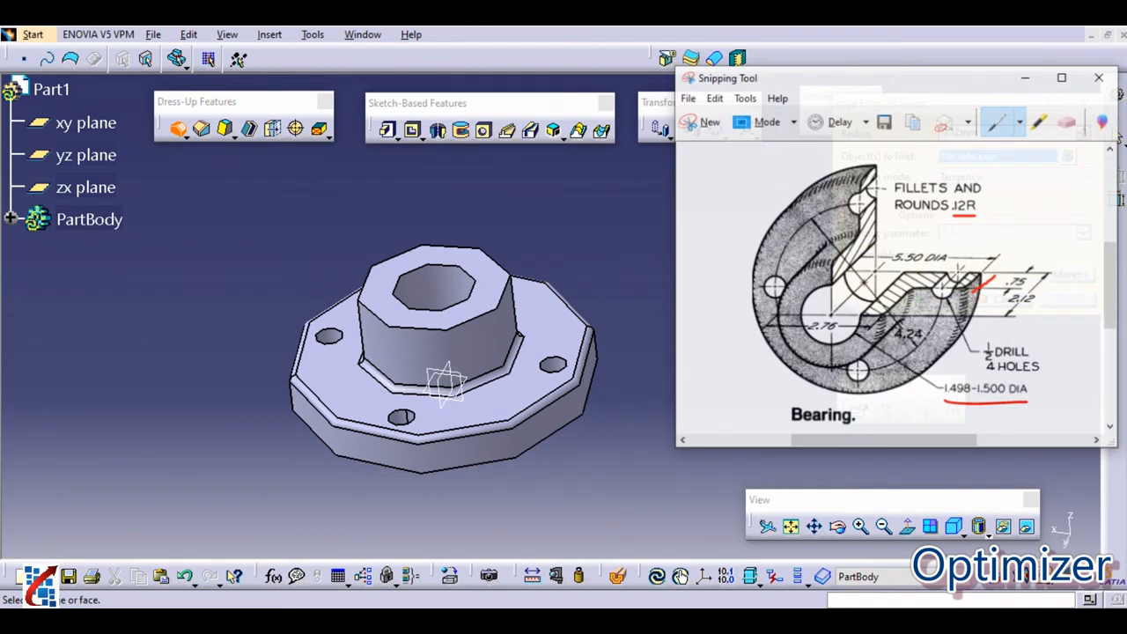
left_click_drag(792, 78, 796, 64)
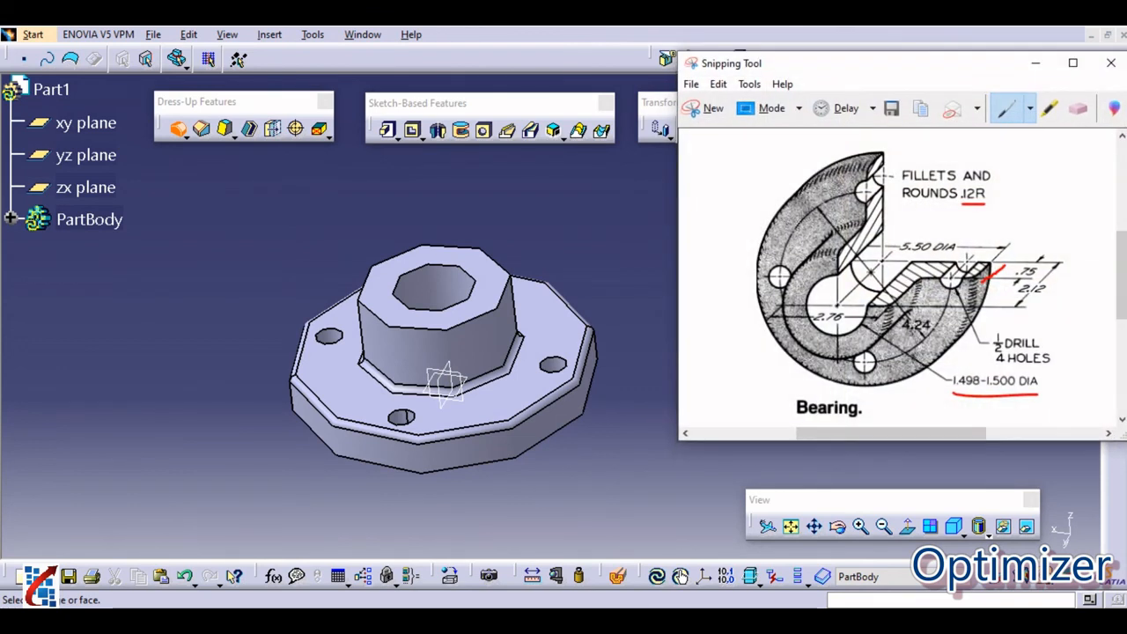
mouse_move(722, 511)
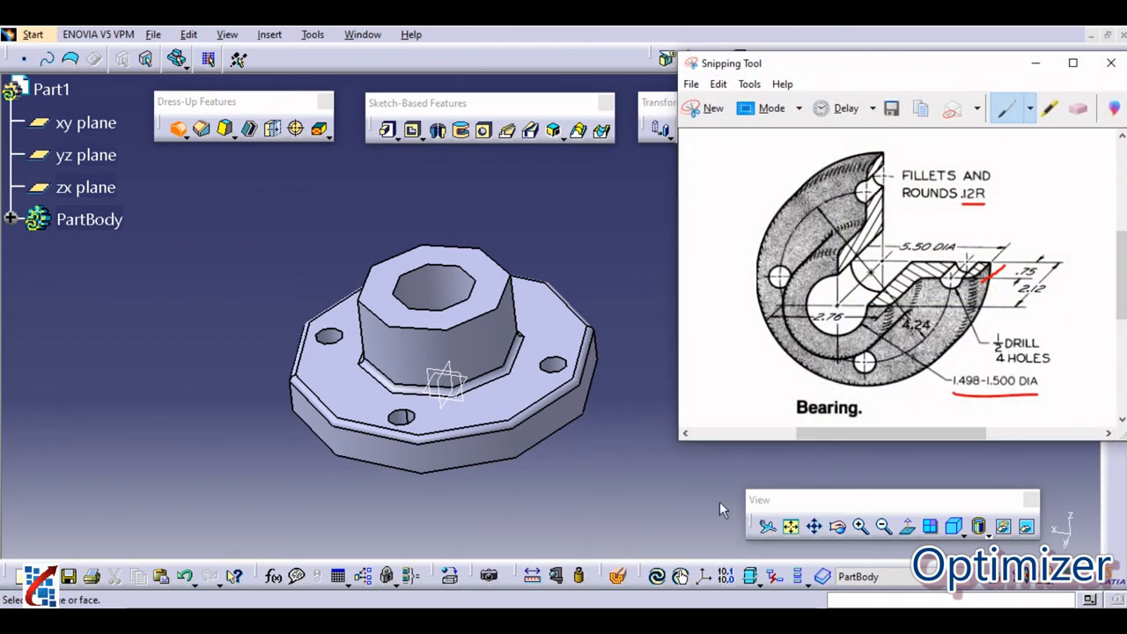
mouse_move(493, 317)
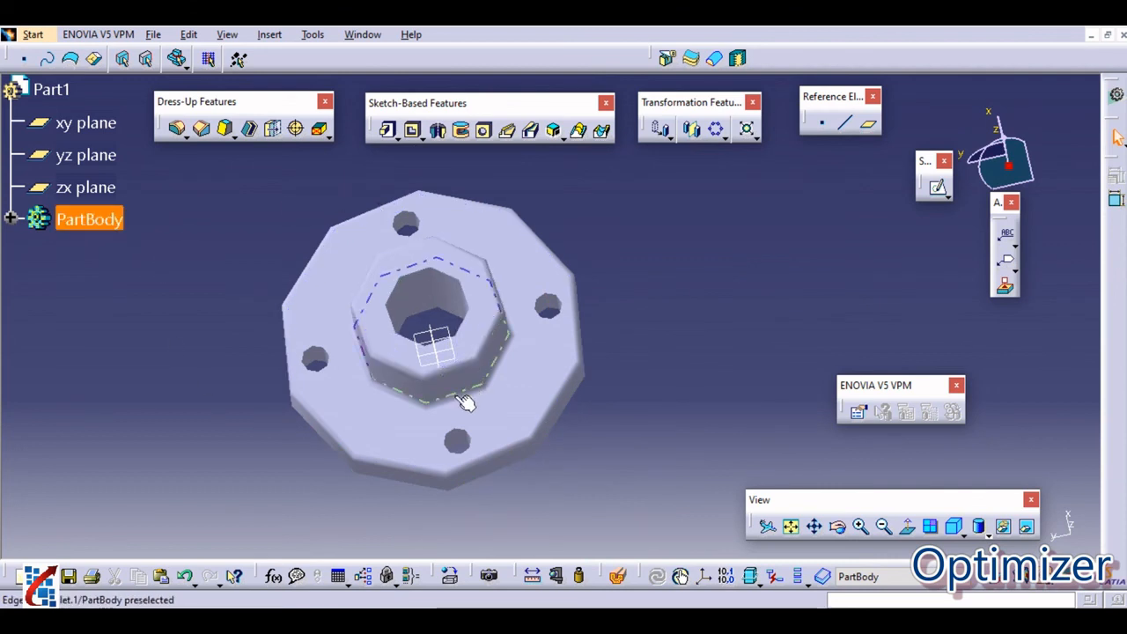
mouse_move(462, 405)
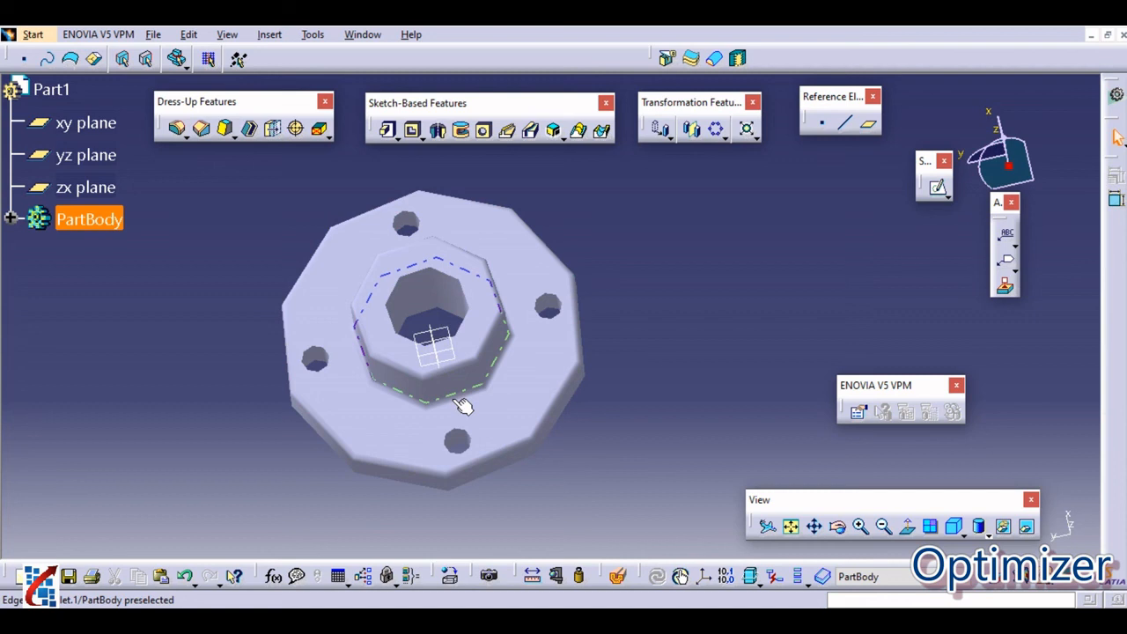
mouse_move(507, 364)
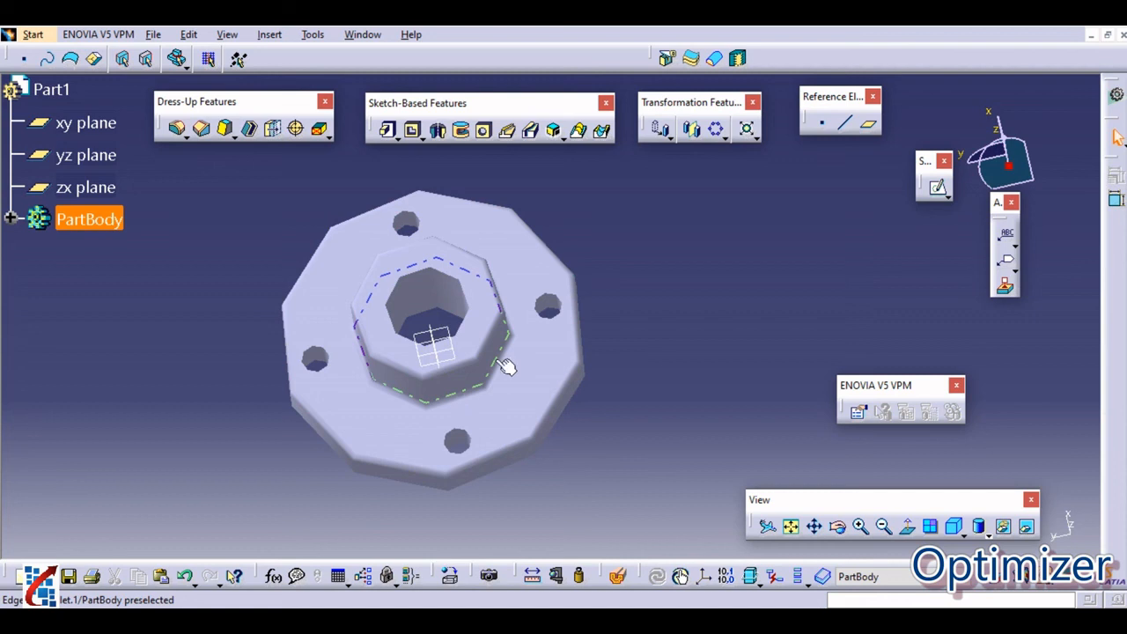